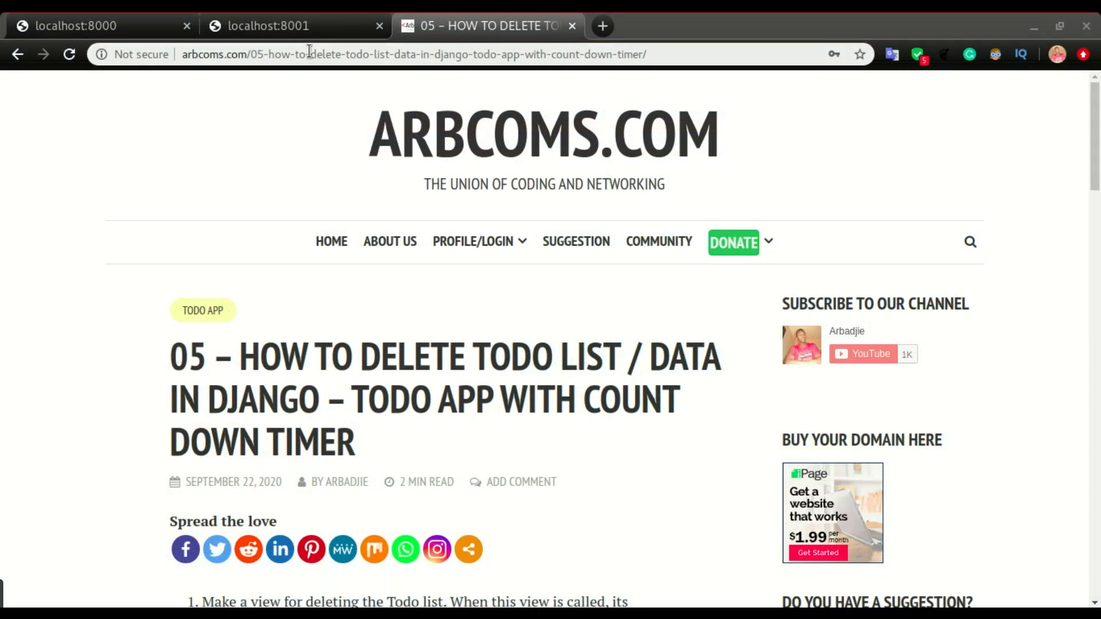
Delete the Upgrade POS APP task in the todo app, cancelling once before confirming Yes Delete.
{"action": "left_click", "coordinate": [274, 26]}
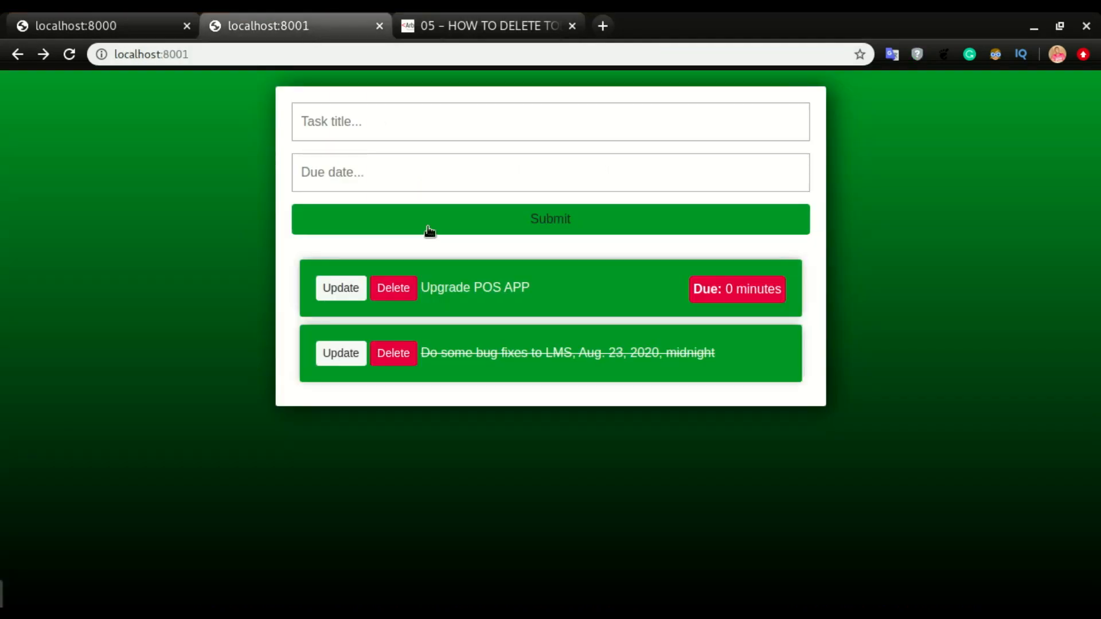
{"action": "mouse_move", "coordinate": [443, 290]}
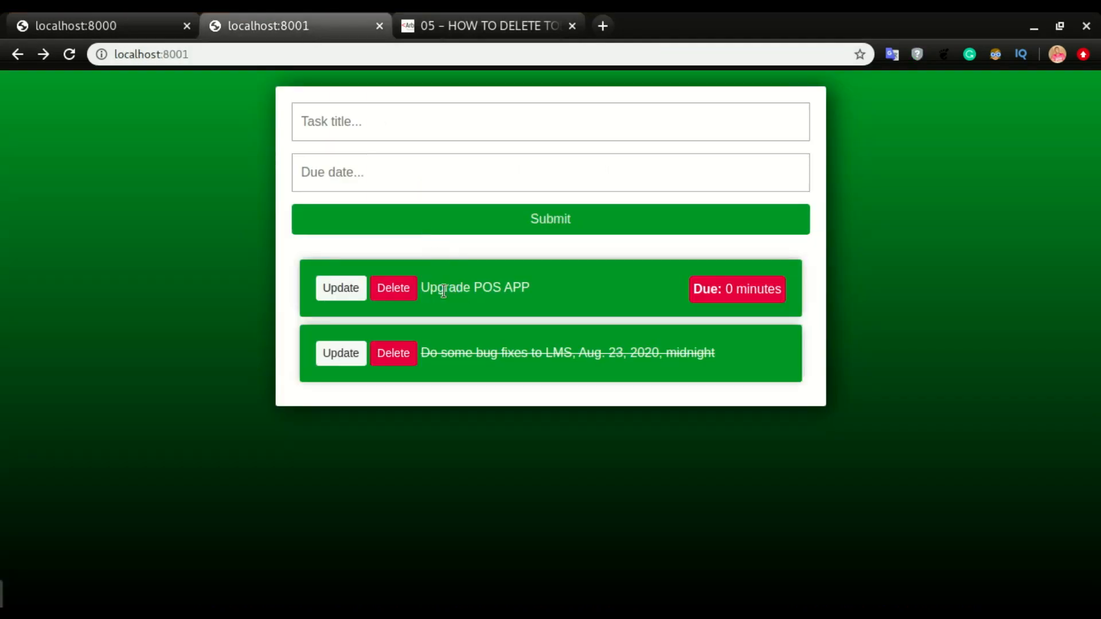
{"action": "mouse_move", "coordinate": [495, 288]}
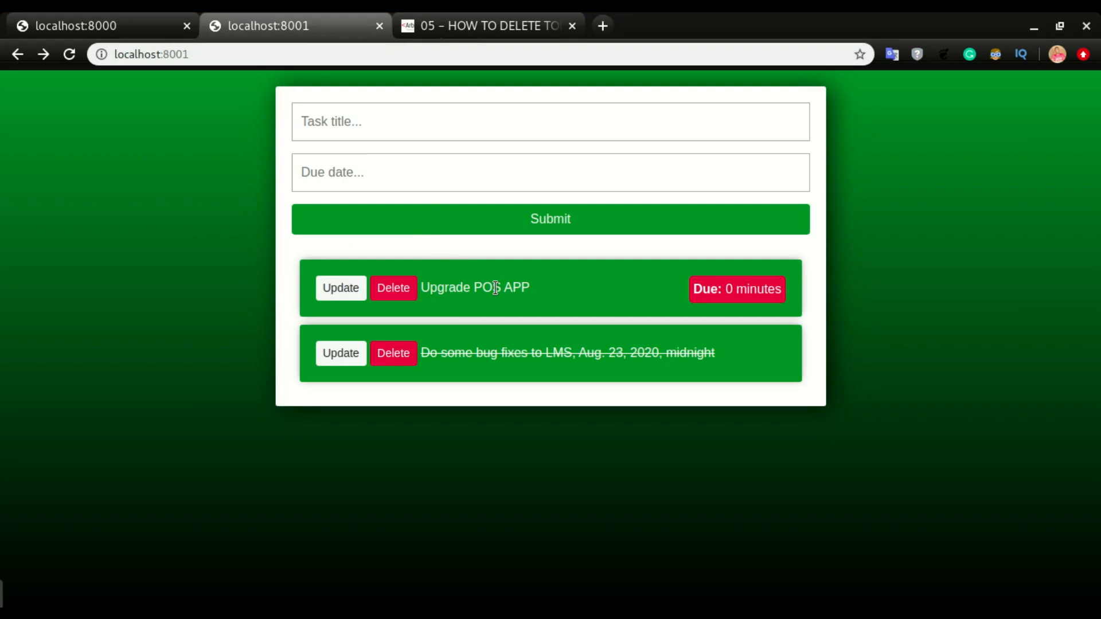
{"action": "mouse_move", "coordinate": [469, 287]}
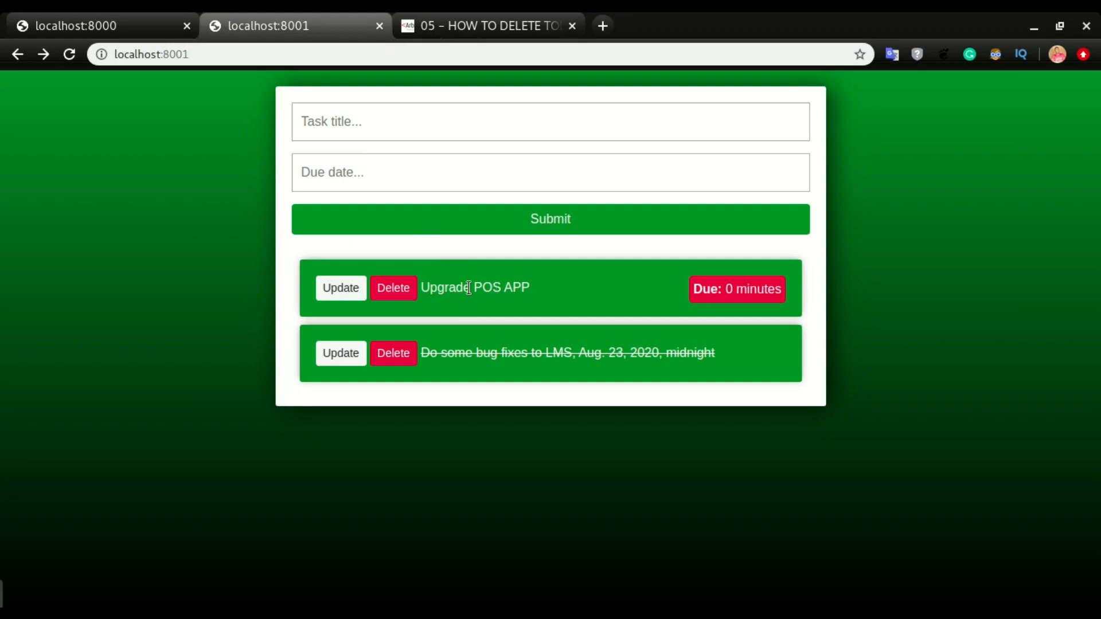
{"action": "left_click", "coordinate": [392, 288]}
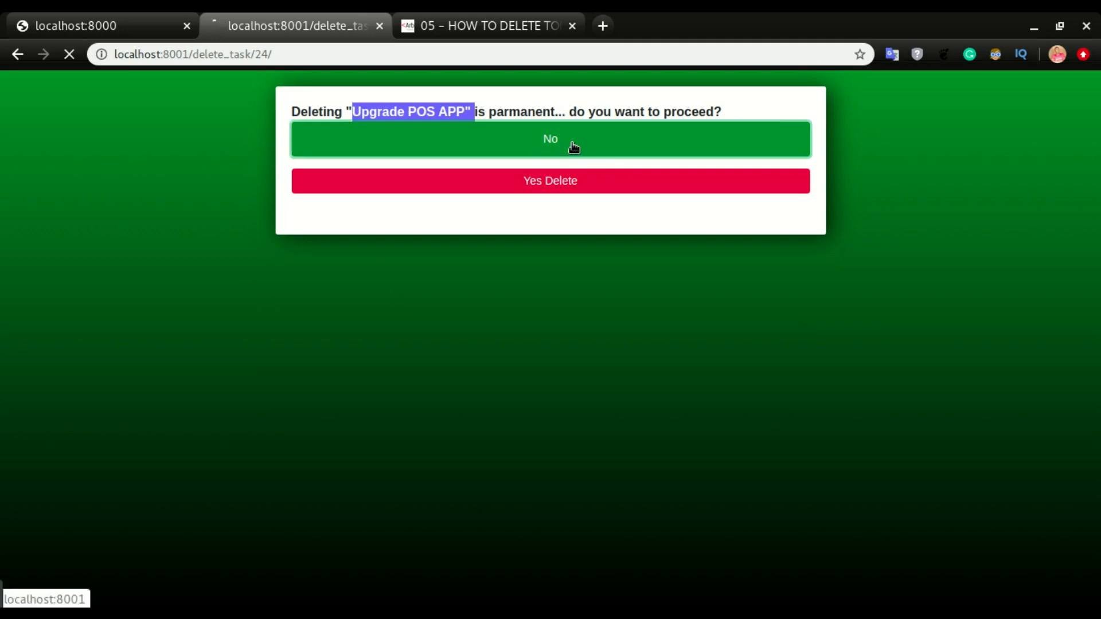
{"action": "left_click", "coordinate": [550, 138]}
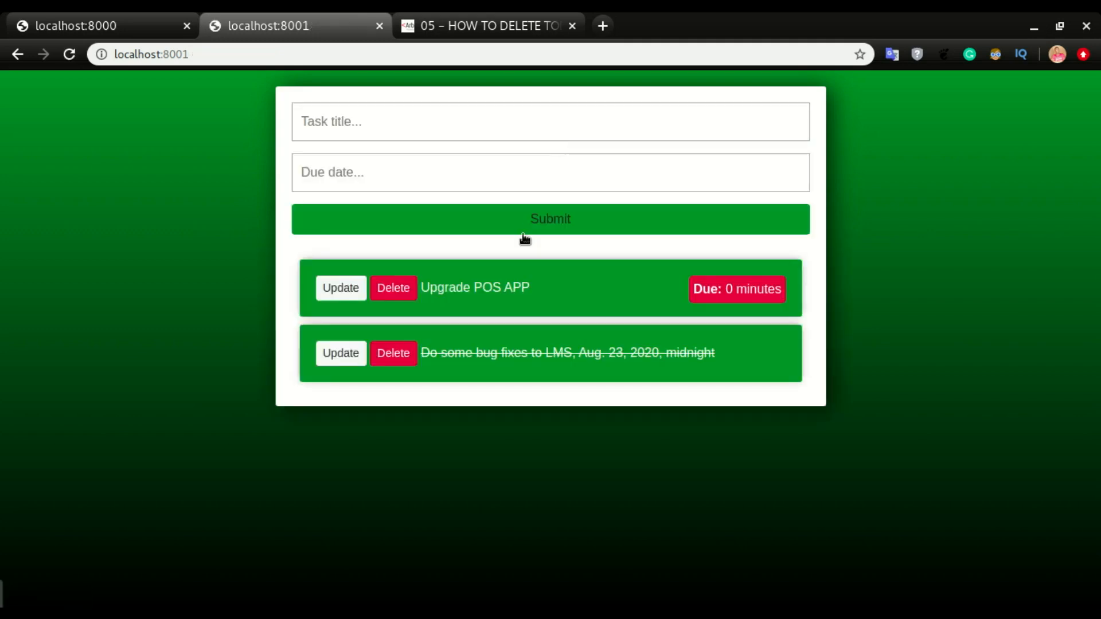
{"action": "left_click", "coordinate": [393, 288]}
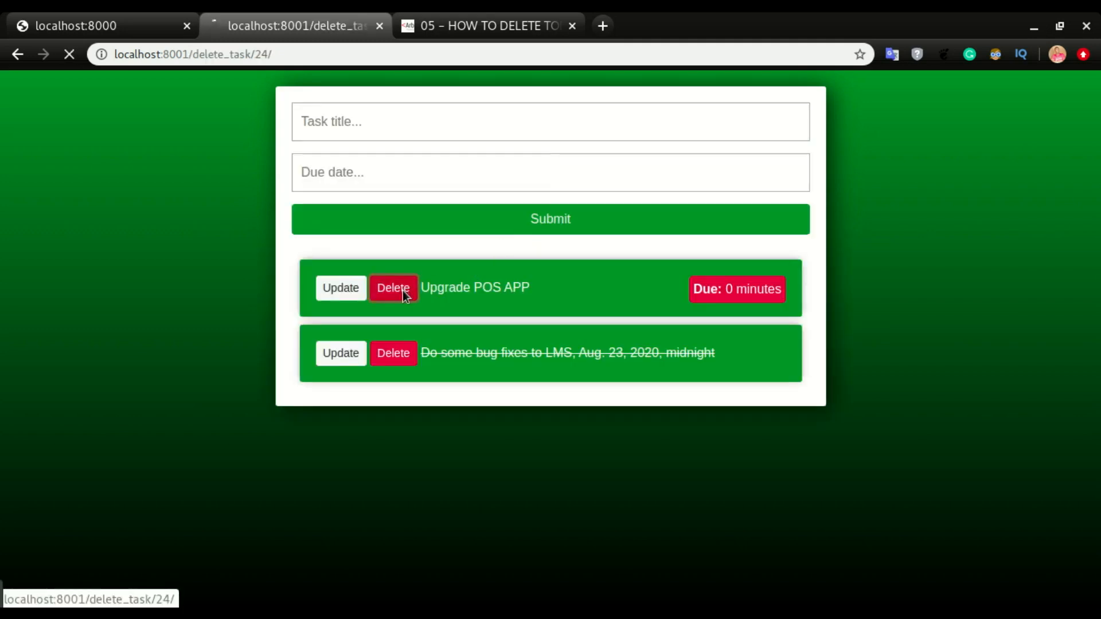
{"action": "left_click", "coordinate": [394, 287]}
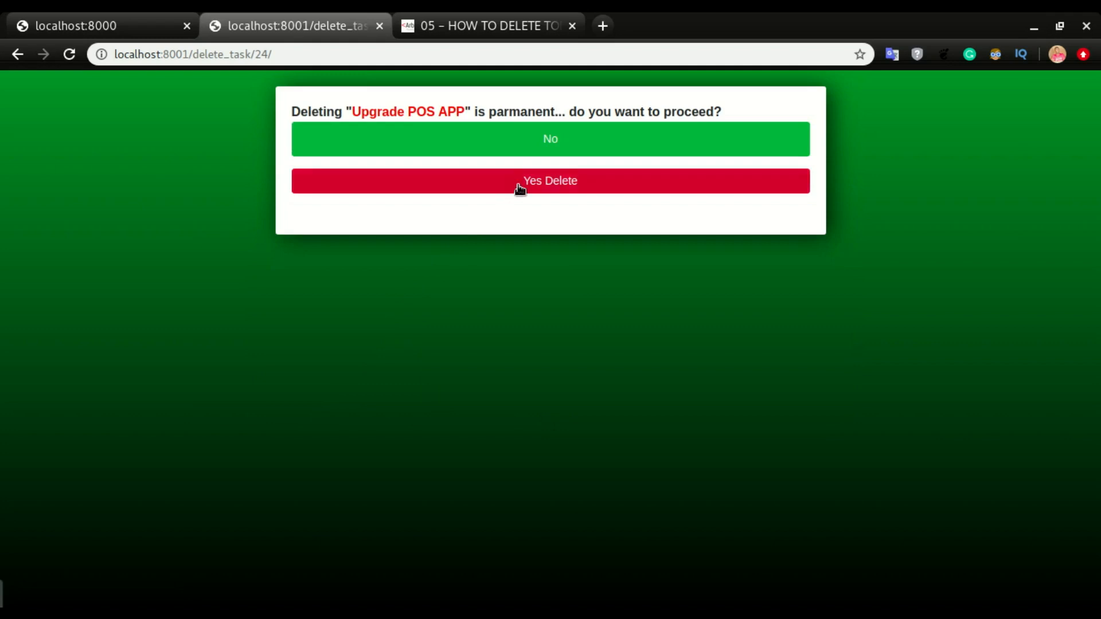
{"action": "left_click", "coordinate": [550, 181]}
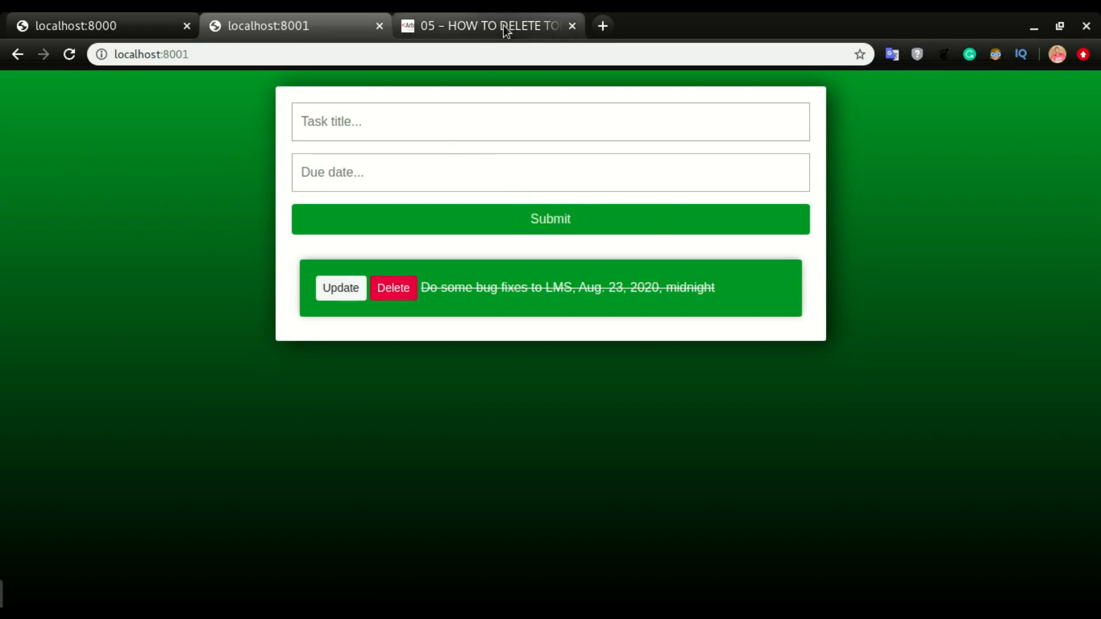
Scroll the arbcoms.com delete tutorial down to the deleteTask view code sample.
{"action": "left_click", "coordinate": [484, 26]}
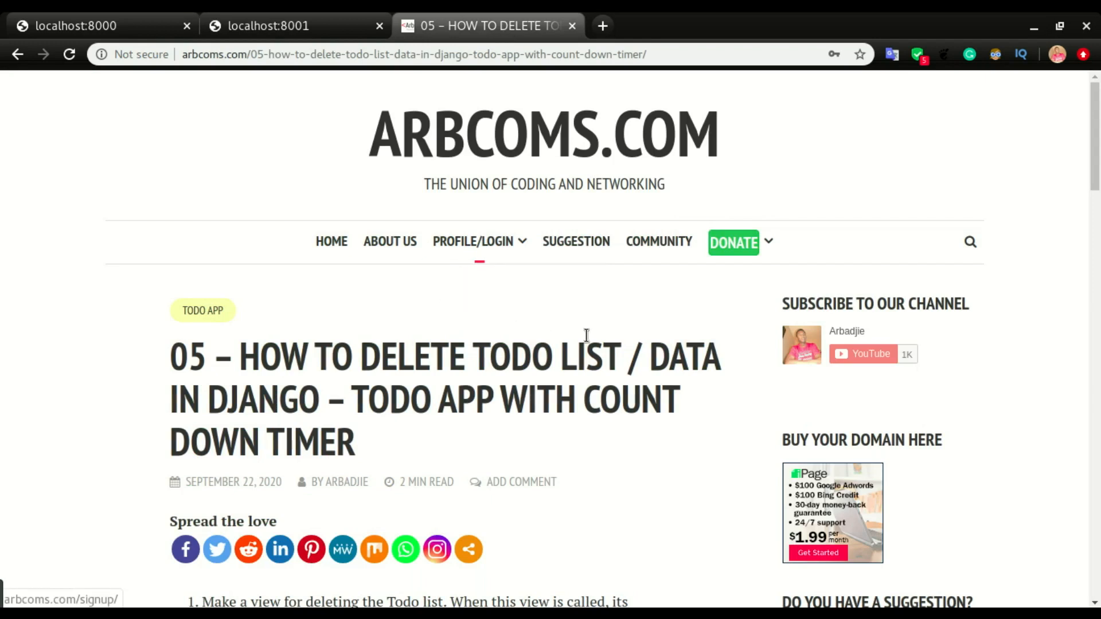
{"action": "scroll", "scroll_direction": "down", "scroll_amount": 3}
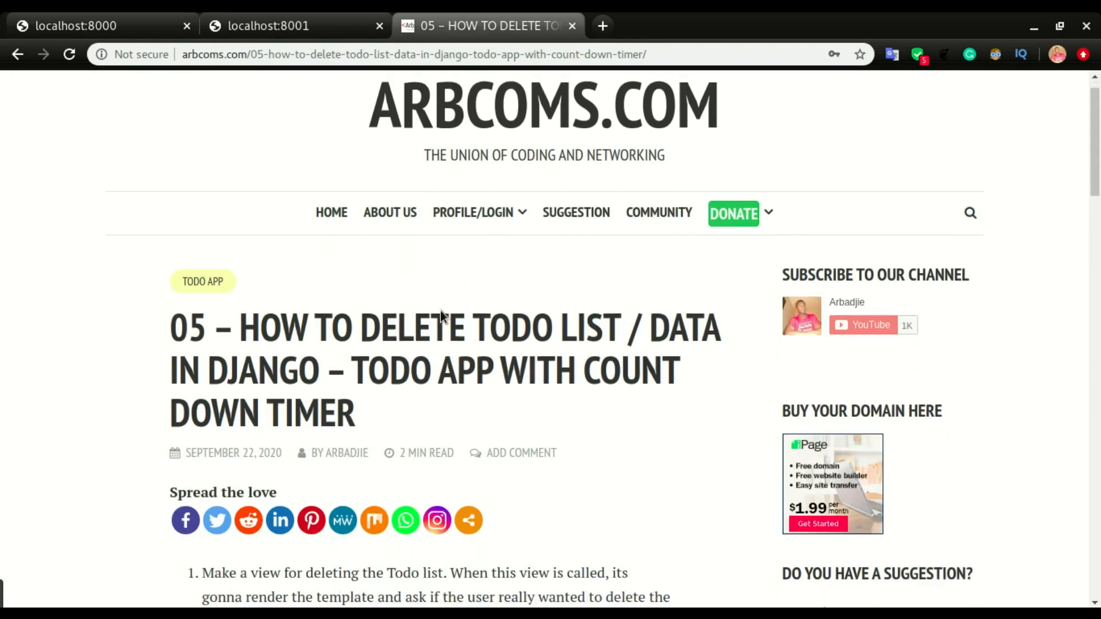
{"action": "scroll", "scroll_direction": "down", "scroll_amount": 3}
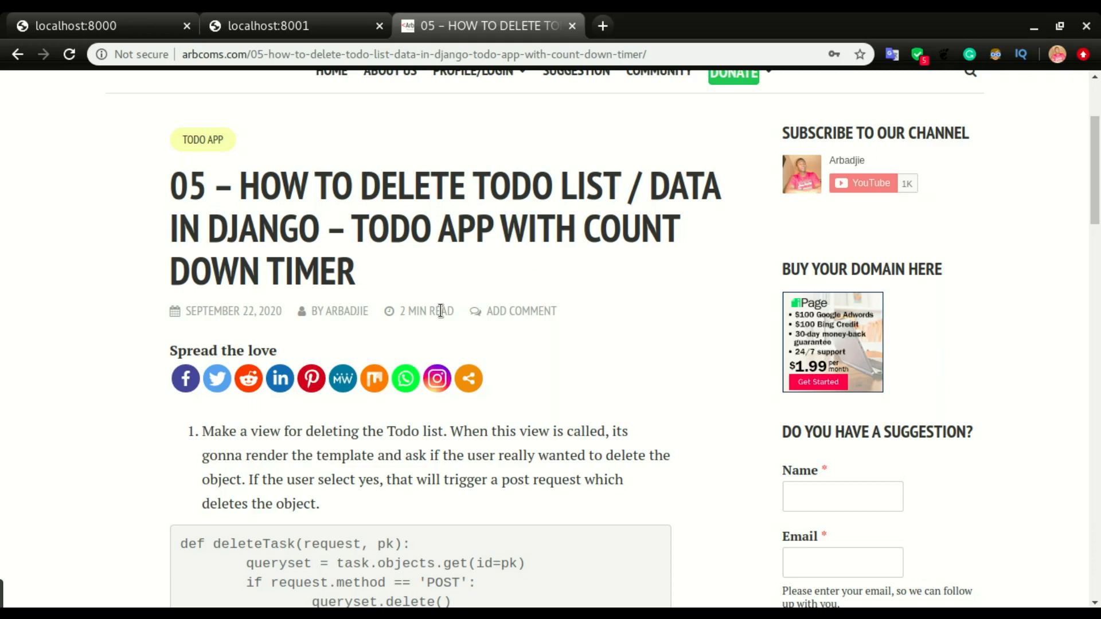
{"action": "scroll", "scroll_direction": "down", "scroll_amount": 3}
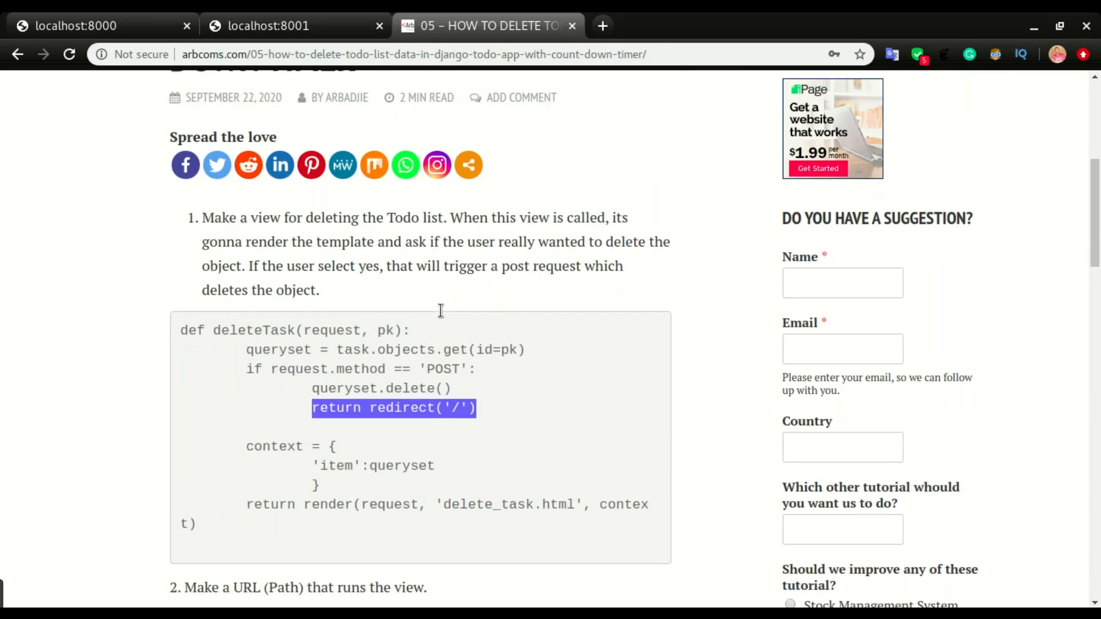
{"action": "left_click", "coordinate": [446, 355]}
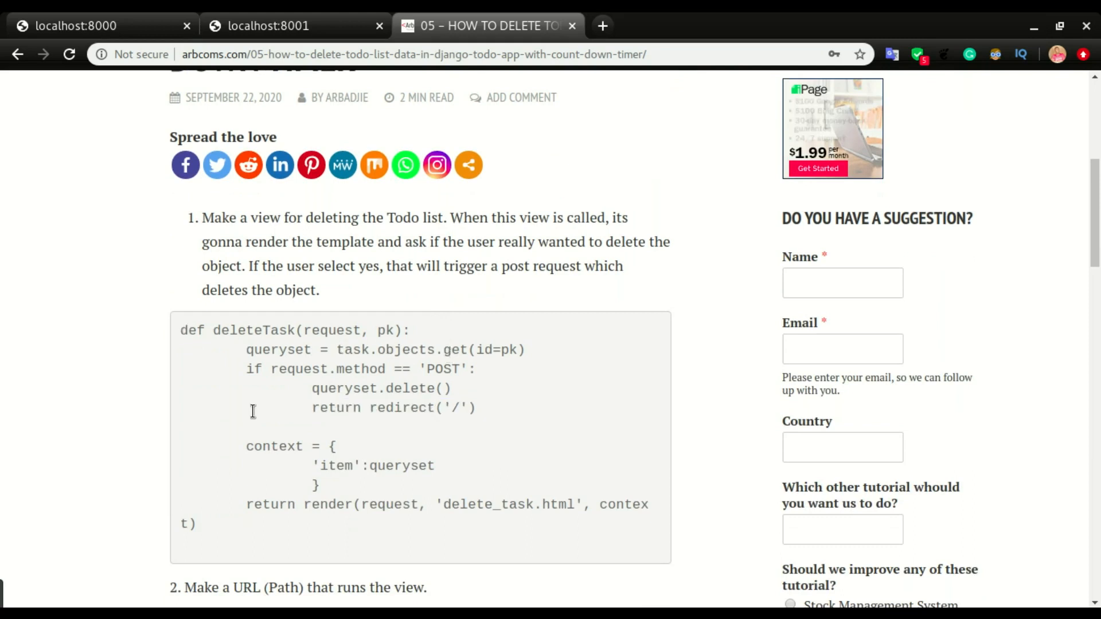
{"action": "scroll", "scroll_direction": "down", "scroll_amount": 3}
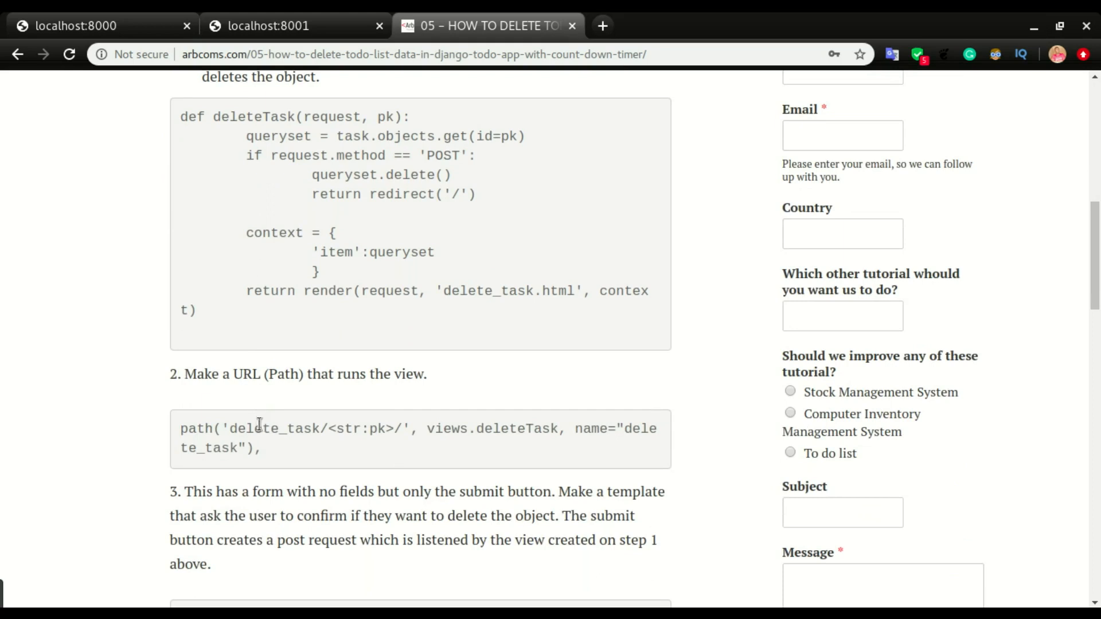
{"action": "scroll", "scroll_direction": "down", "scroll_amount": 3}
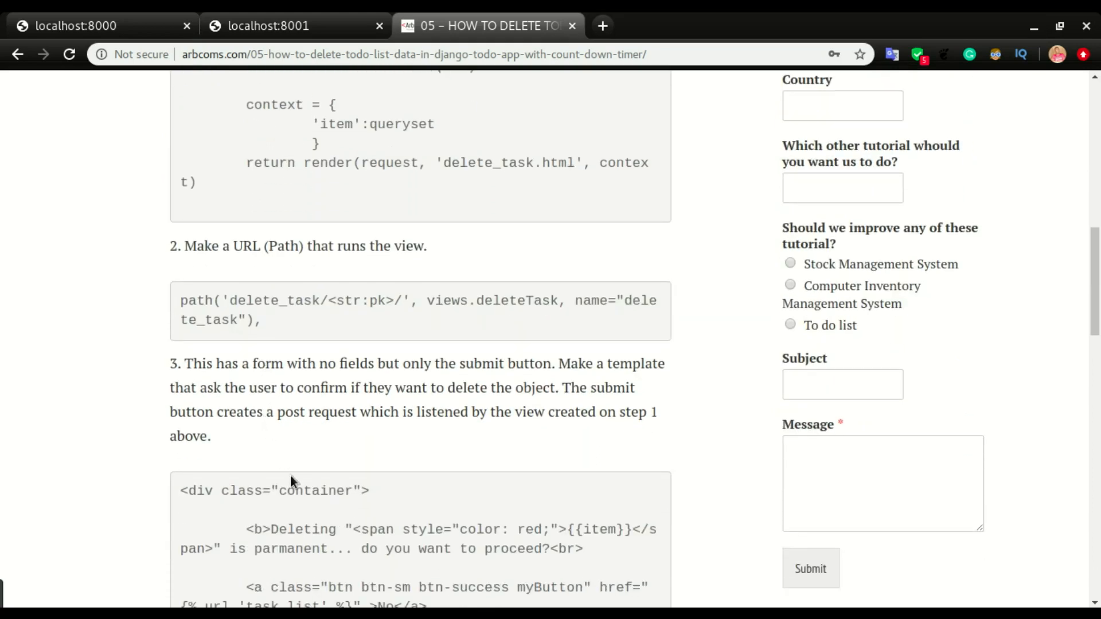
{"action": "mouse_move", "coordinate": [298, 441]}
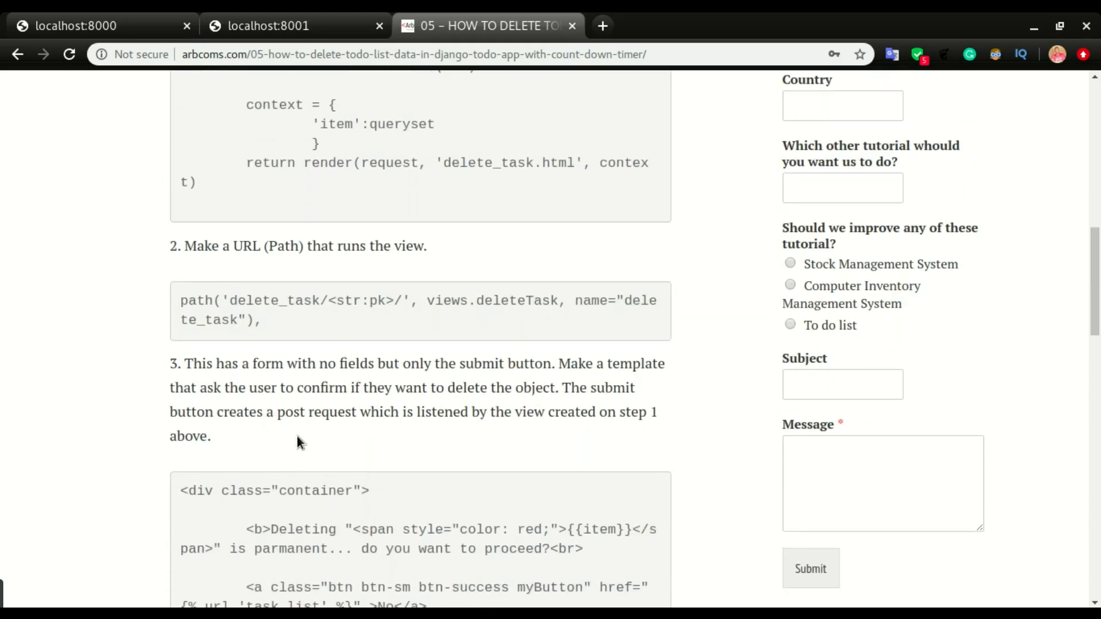
{"action": "scroll", "scroll_direction": "up", "scroll_amount": 3}
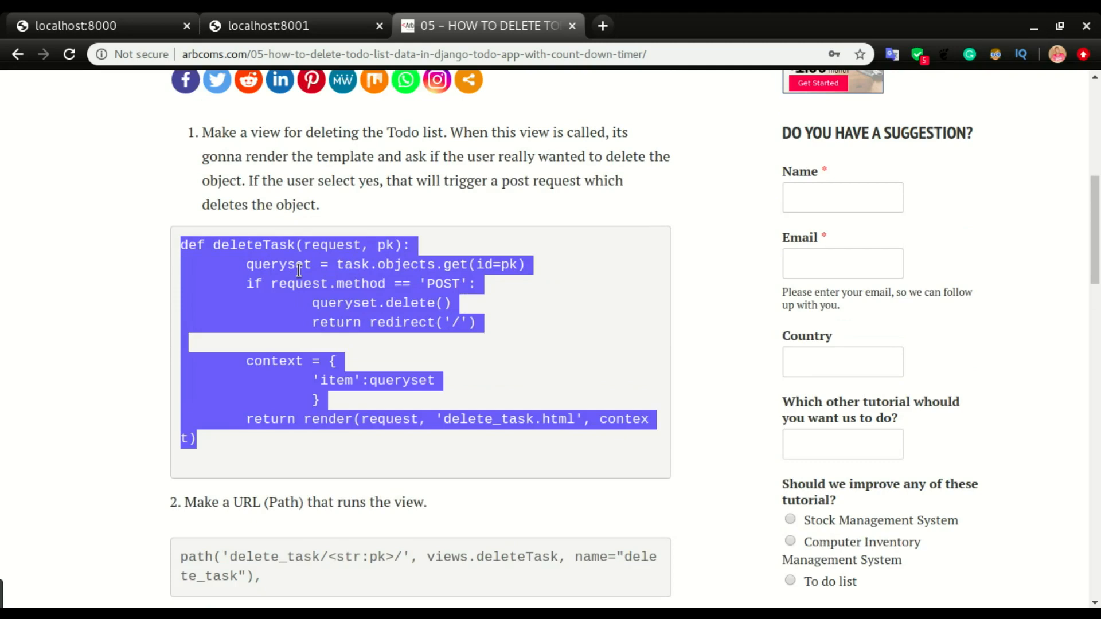
Switch to views.py in Sublime Text and highlight the queryset variable in deleteTask.
{"action": "key", "text": "super"}
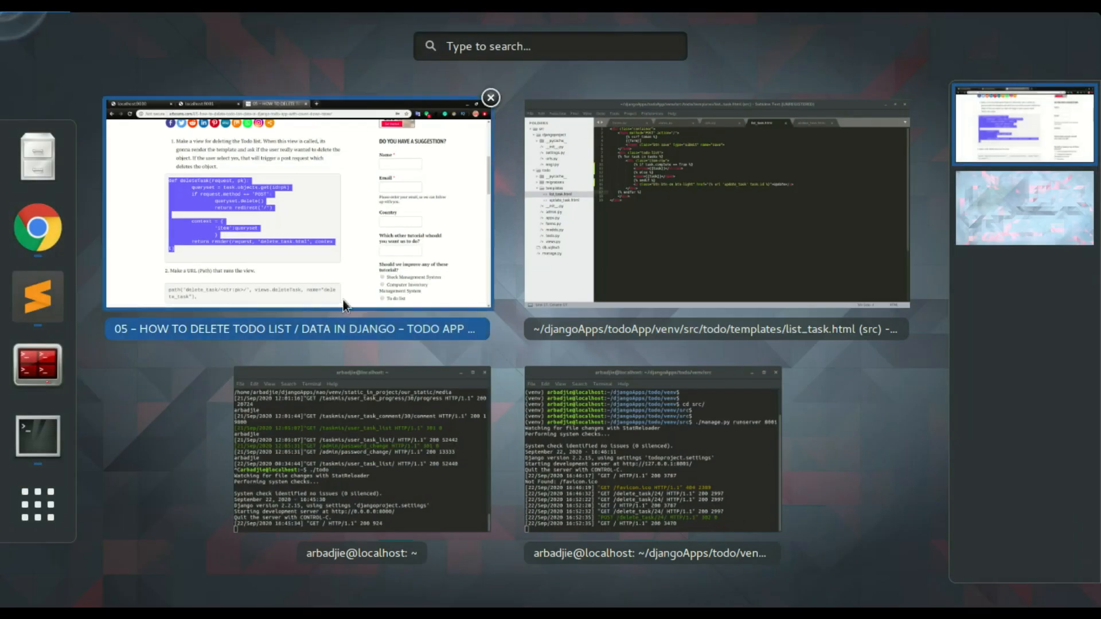
{"action": "left_click", "coordinate": [709, 207]}
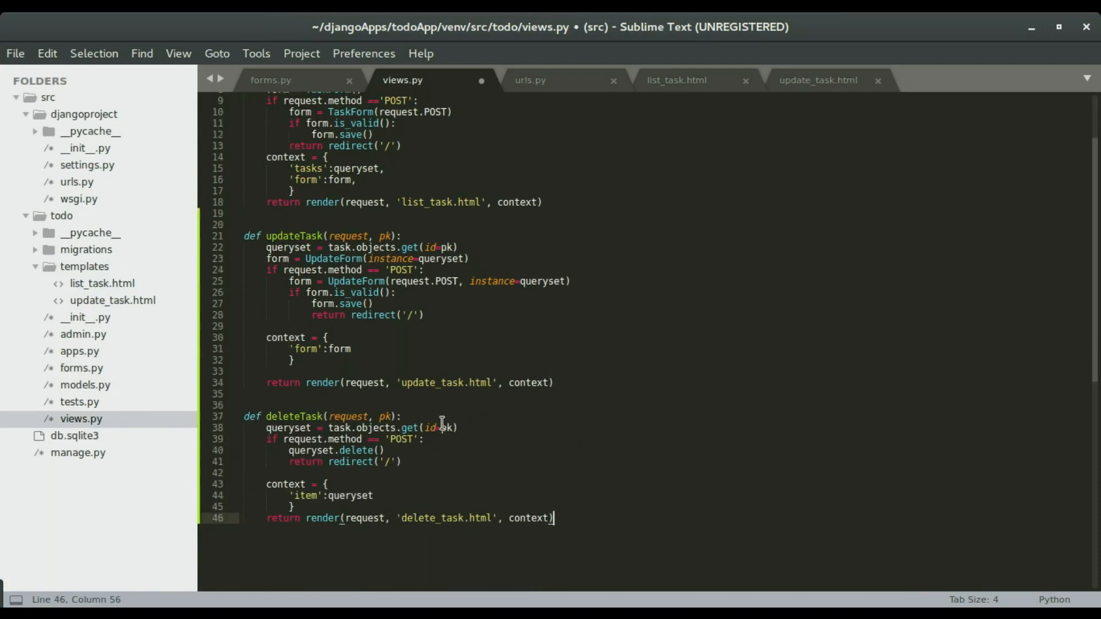
{"action": "mouse_move", "coordinate": [424, 409]}
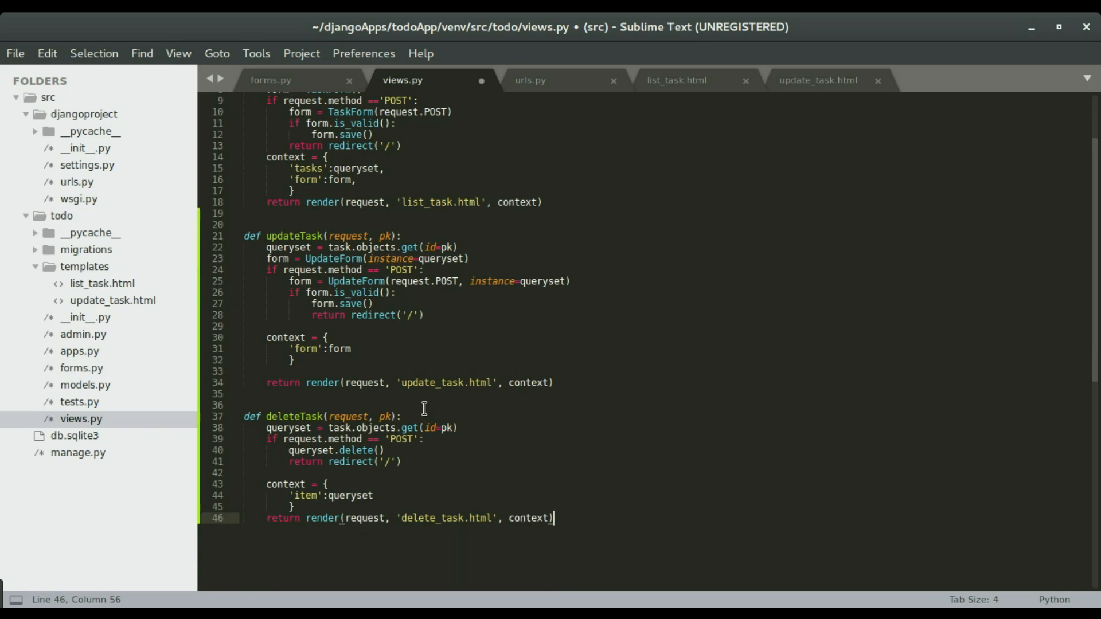
{"action": "mouse_move", "coordinate": [287, 428]}
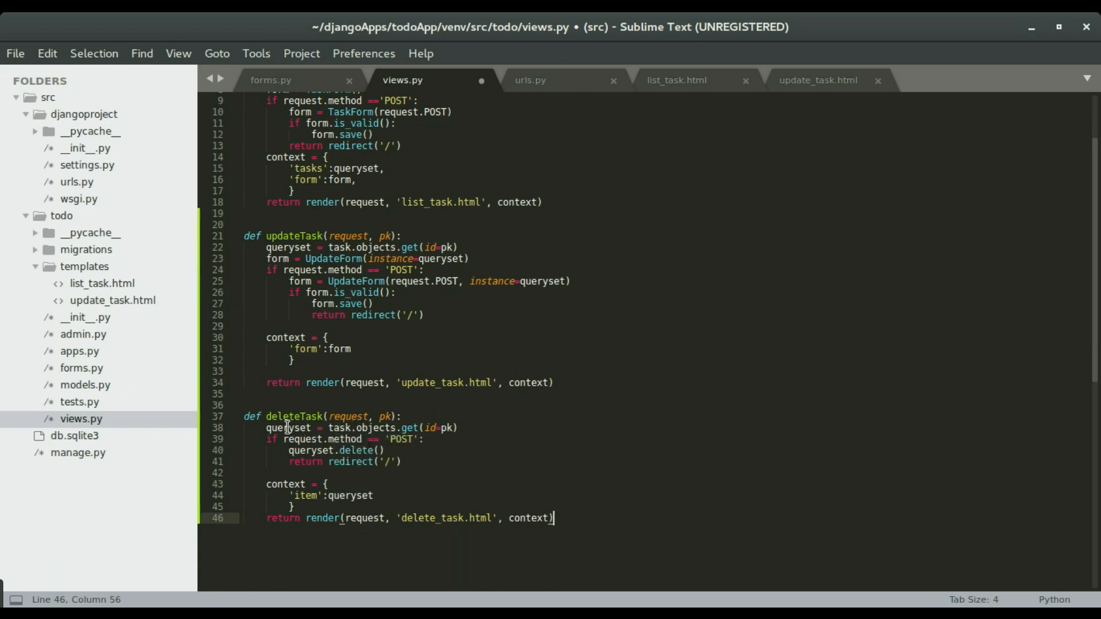
{"action": "double_click", "coordinate": [289, 428]}
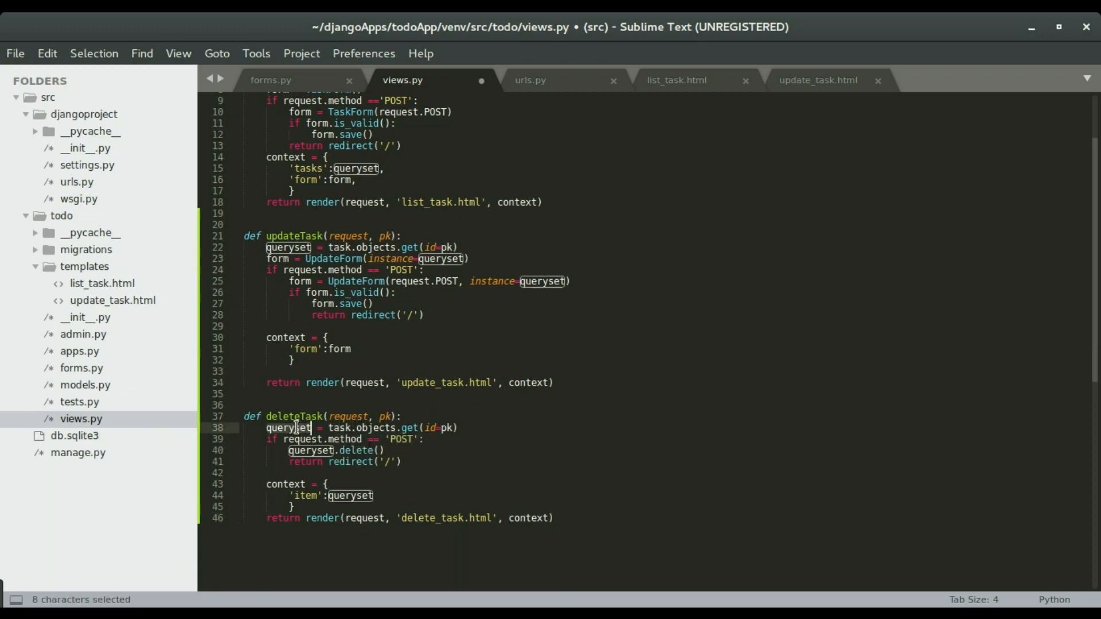
{"action": "mouse_move", "coordinate": [481, 428]}
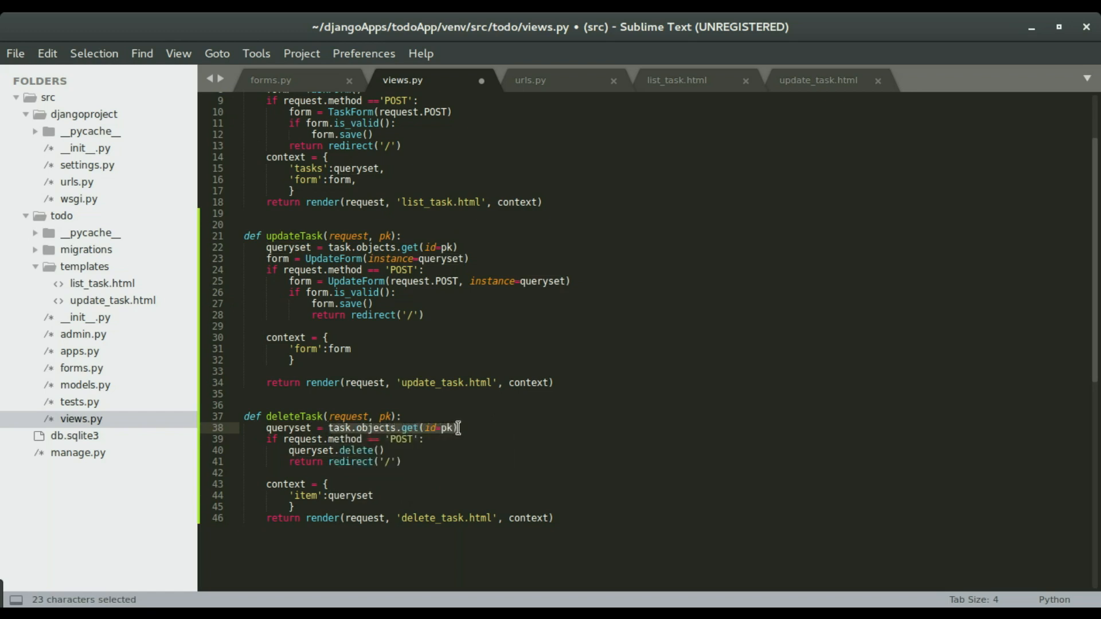
{"action": "left_click", "coordinate": [455, 428]}
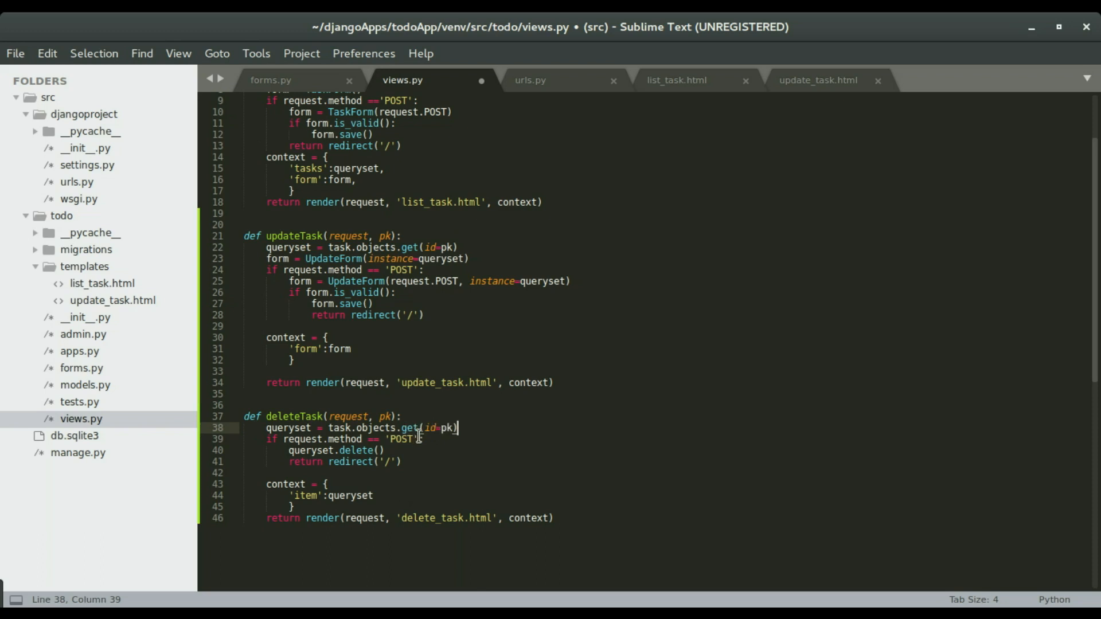
{"action": "mouse_move", "coordinate": [339, 428]}
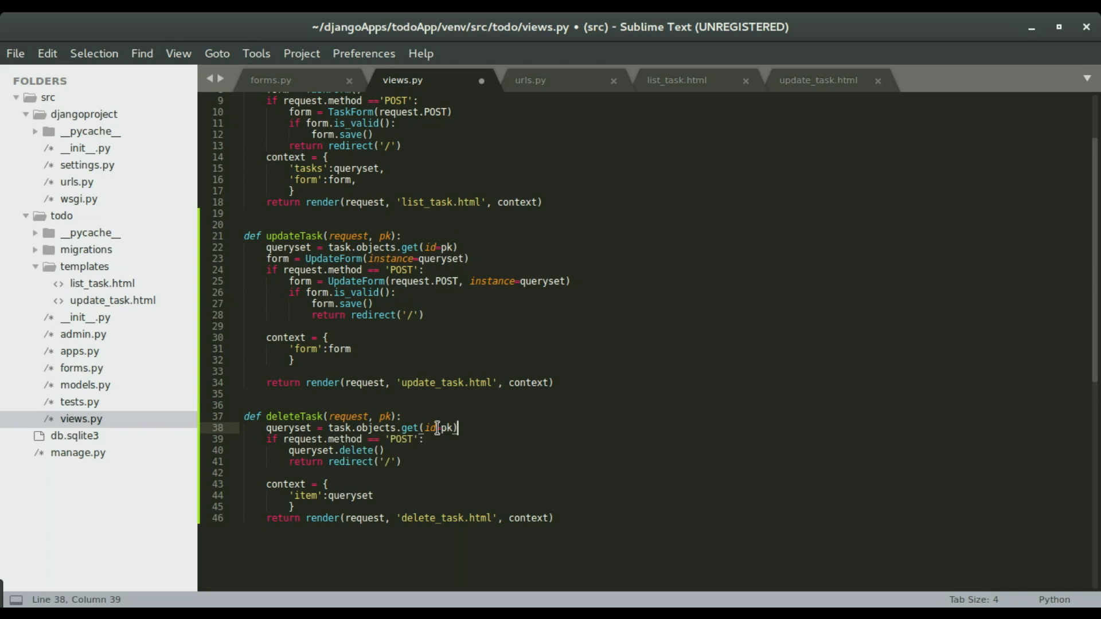
{"action": "mouse_move", "coordinate": [331, 428]}
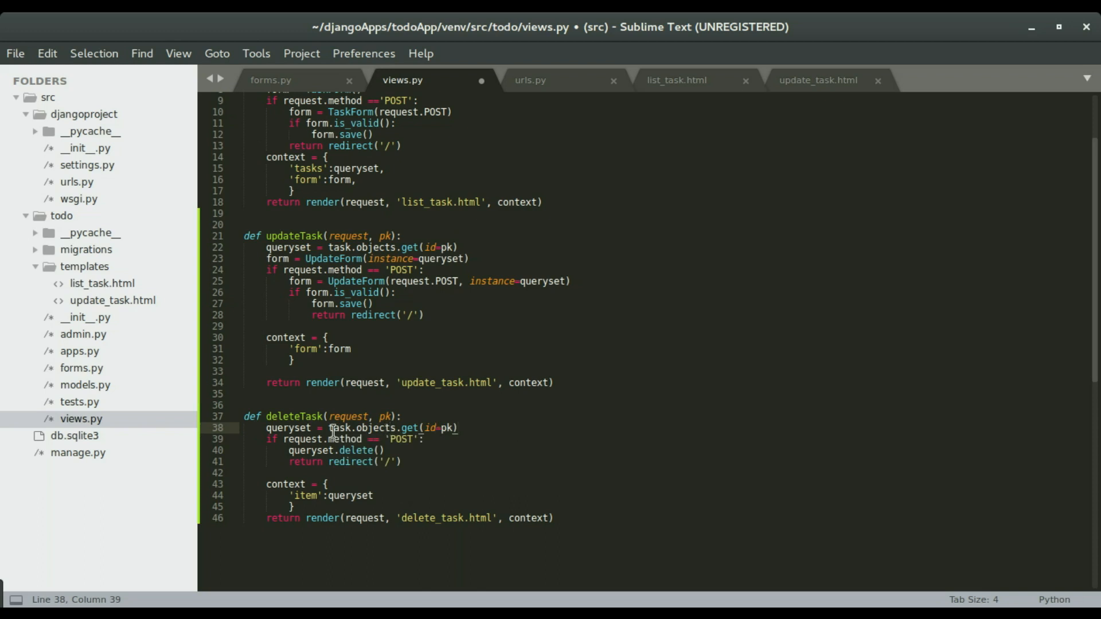
Highlight the POST check, queryset delete call and context dictionary in deleteTask.
{"action": "double_click", "coordinate": [288, 427]}
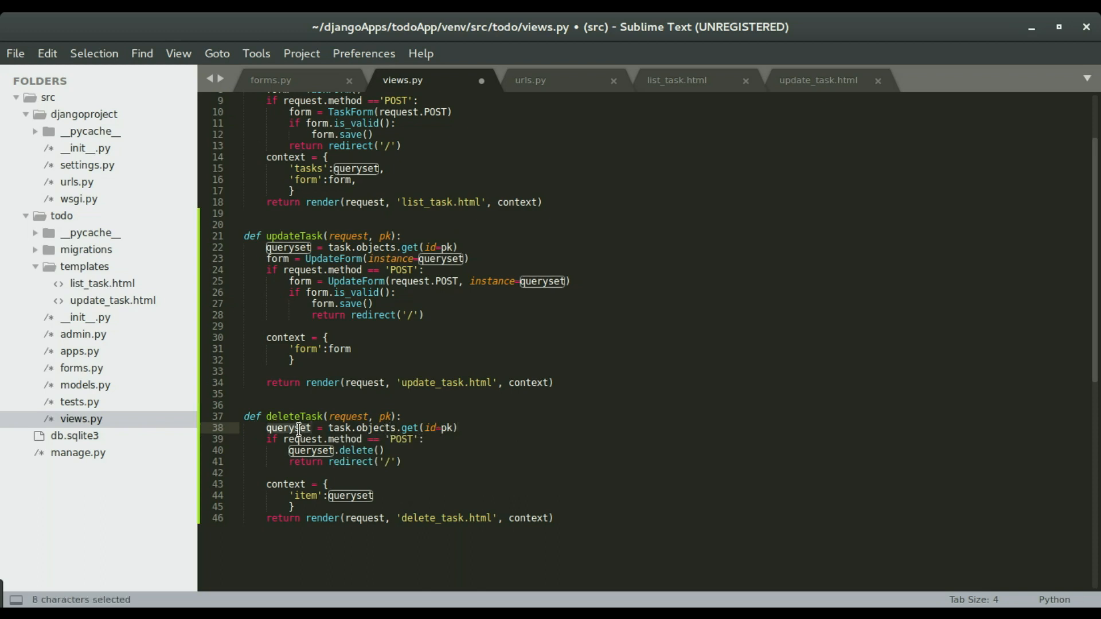
{"action": "left_click", "coordinate": [295, 450]}
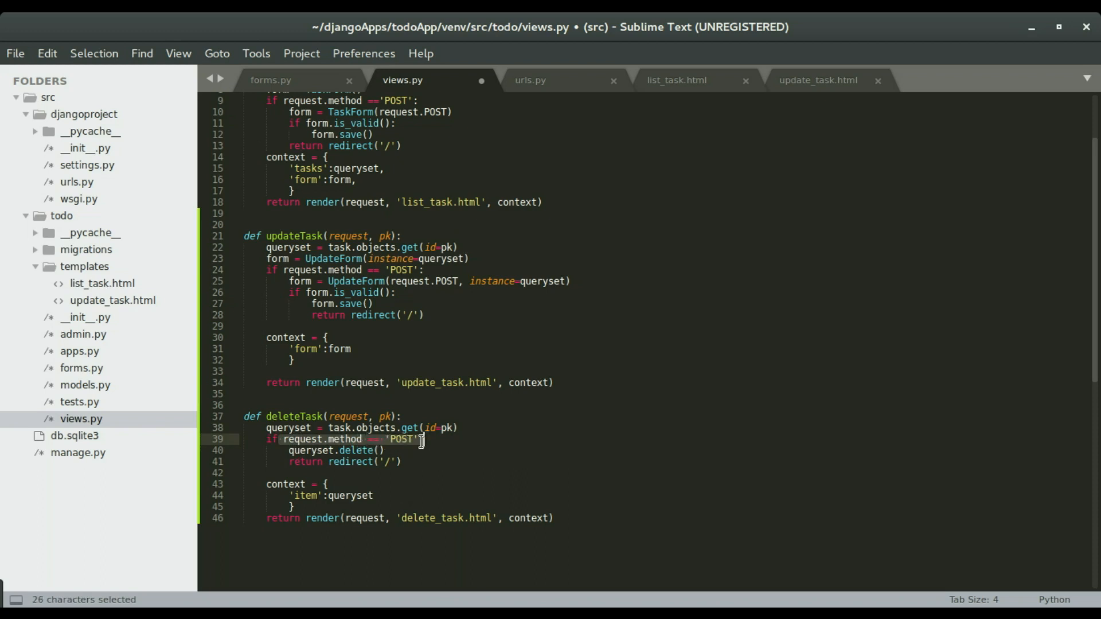
{"action": "left_click", "coordinate": [377, 450]}
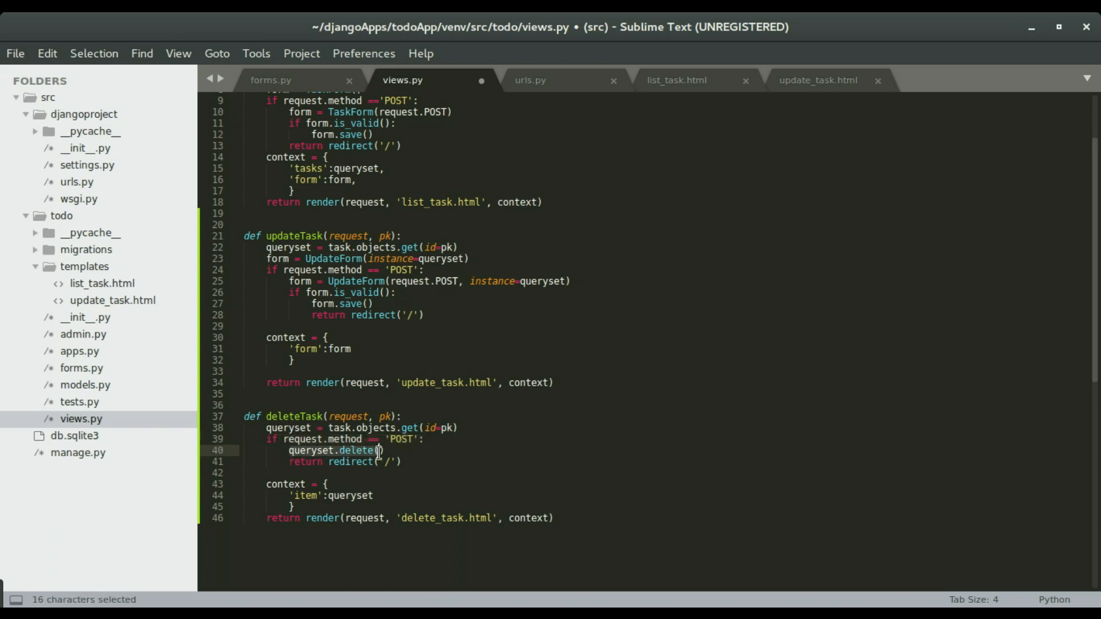
{"action": "double_click", "coordinate": [320, 450]}
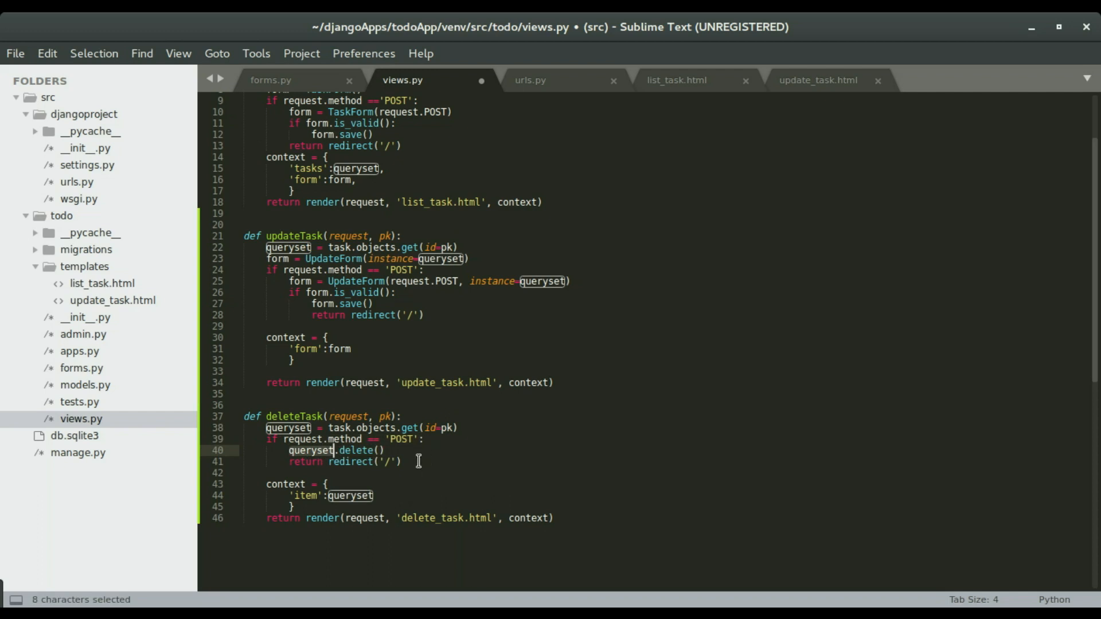
{"action": "left_click", "coordinate": [402, 461]}
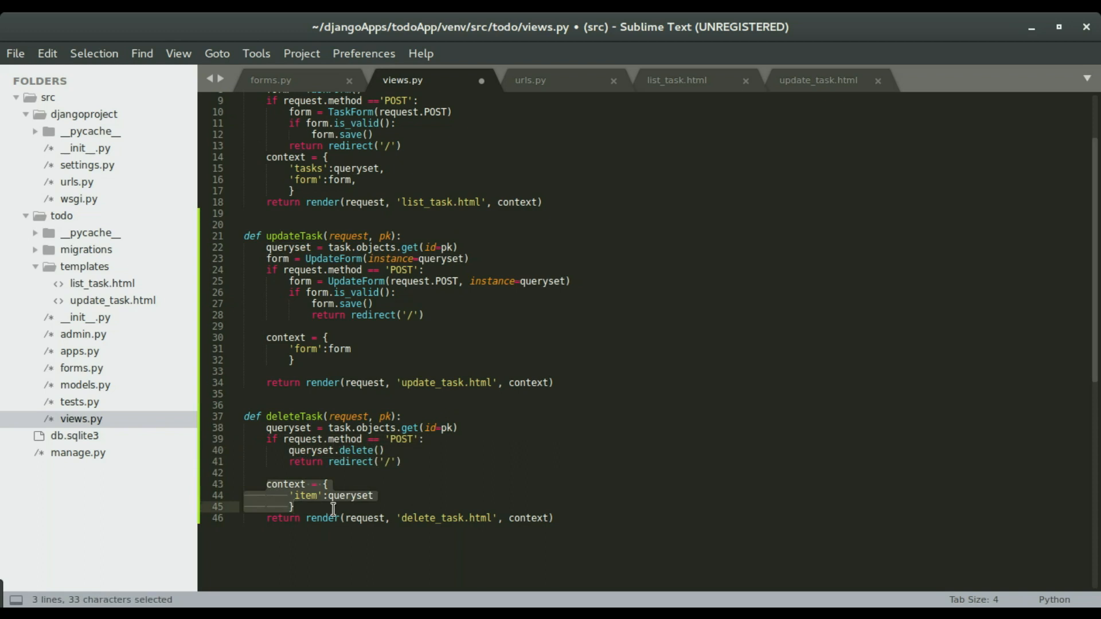
{"action": "left_click", "coordinate": [294, 506]}
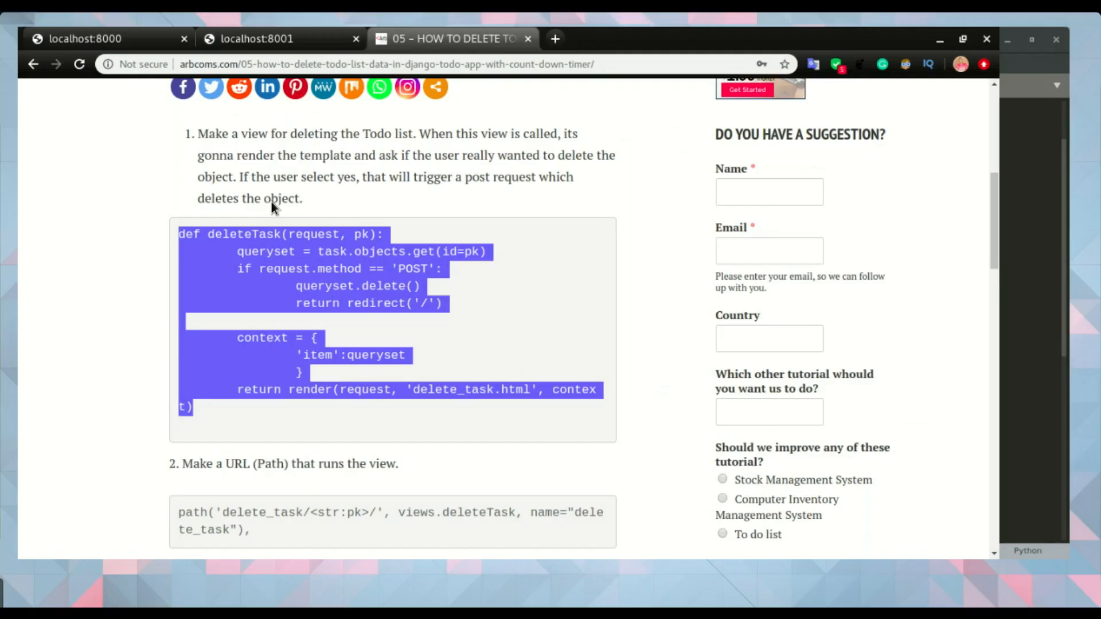
{"action": "scroll", "scroll_direction": "down", "scroll_amount": 3}
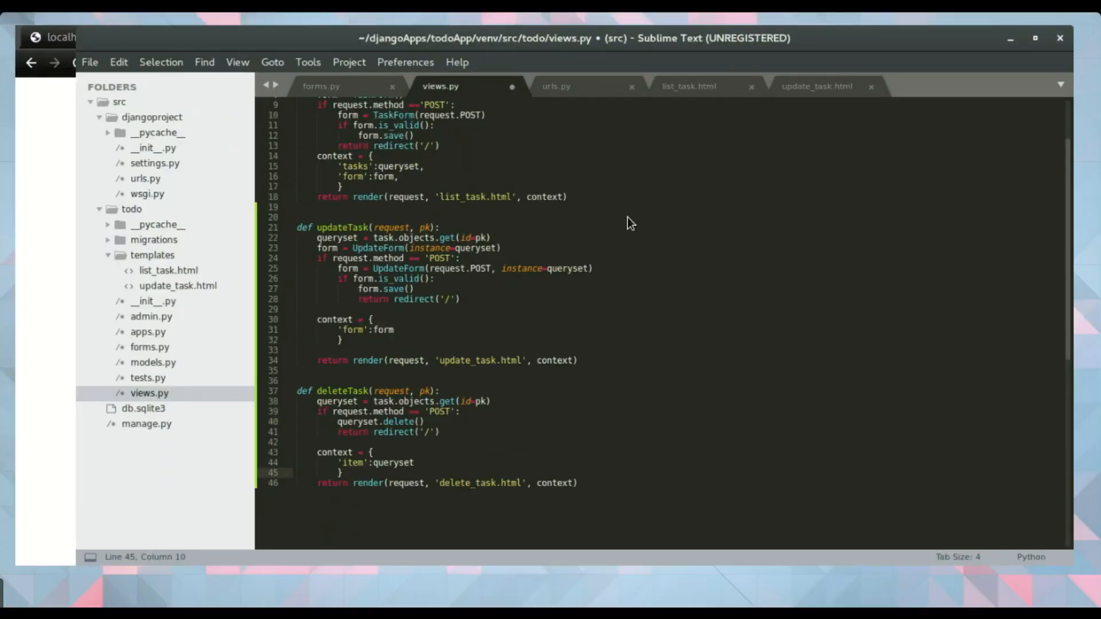
Add path('delete_task/<str:pk>/', views.deleteTask, name="delete_task") to urls.py and save.
{"action": "left_click", "coordinate": [556, 85]}
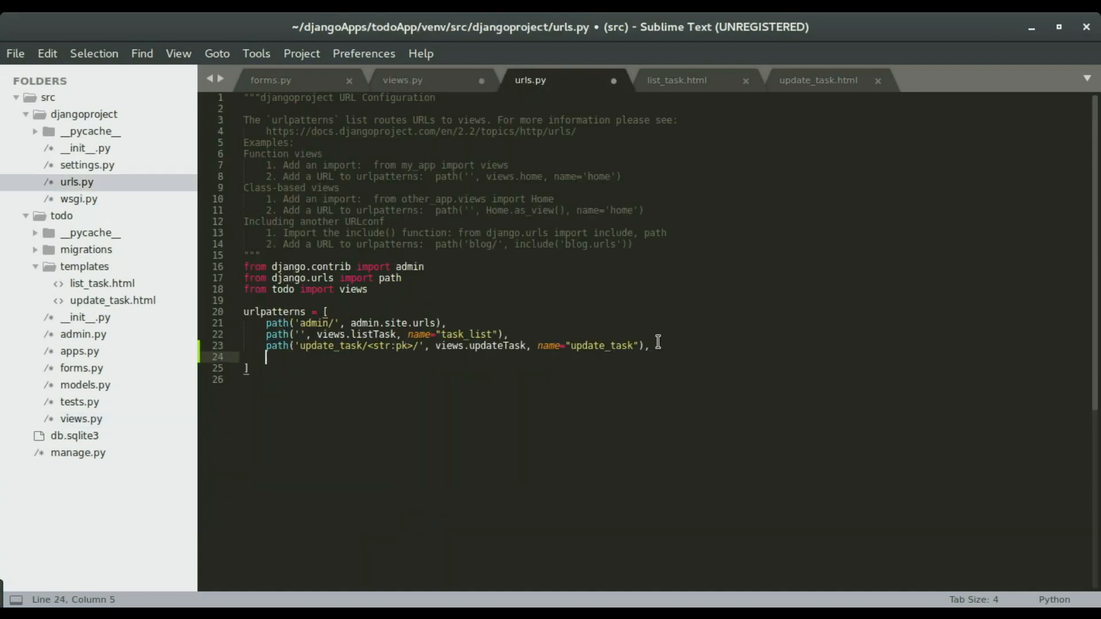
{"action": "type", "text": "path('delete_task/<str:pk>/', views.deleteTask, name=\"delete_task\"),"}
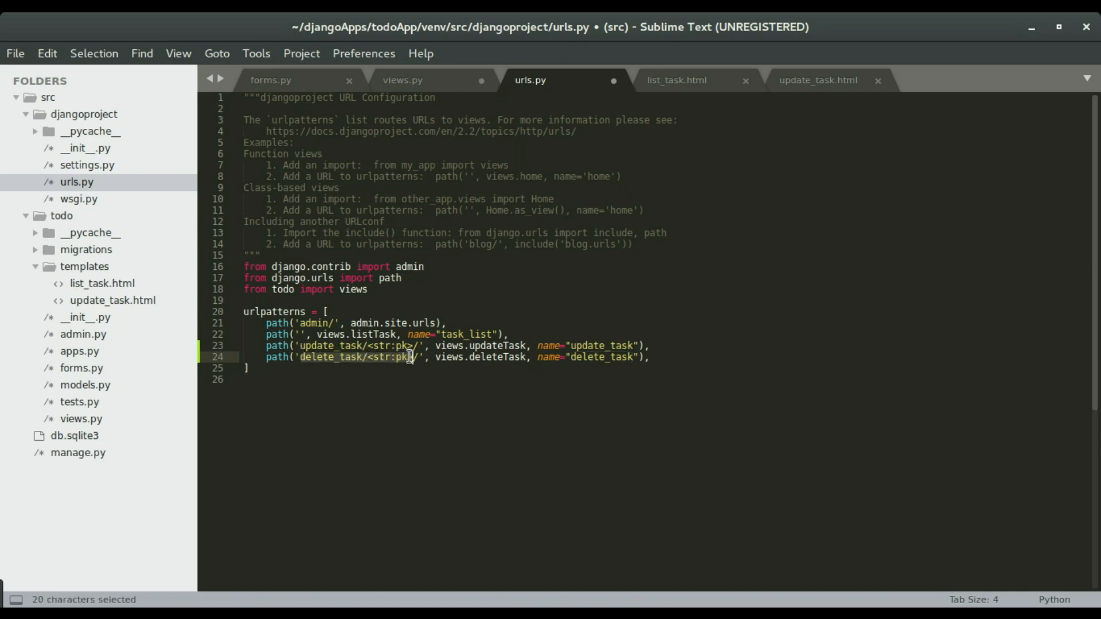
{"action": "left_click", "coordinate": [446, 361]}
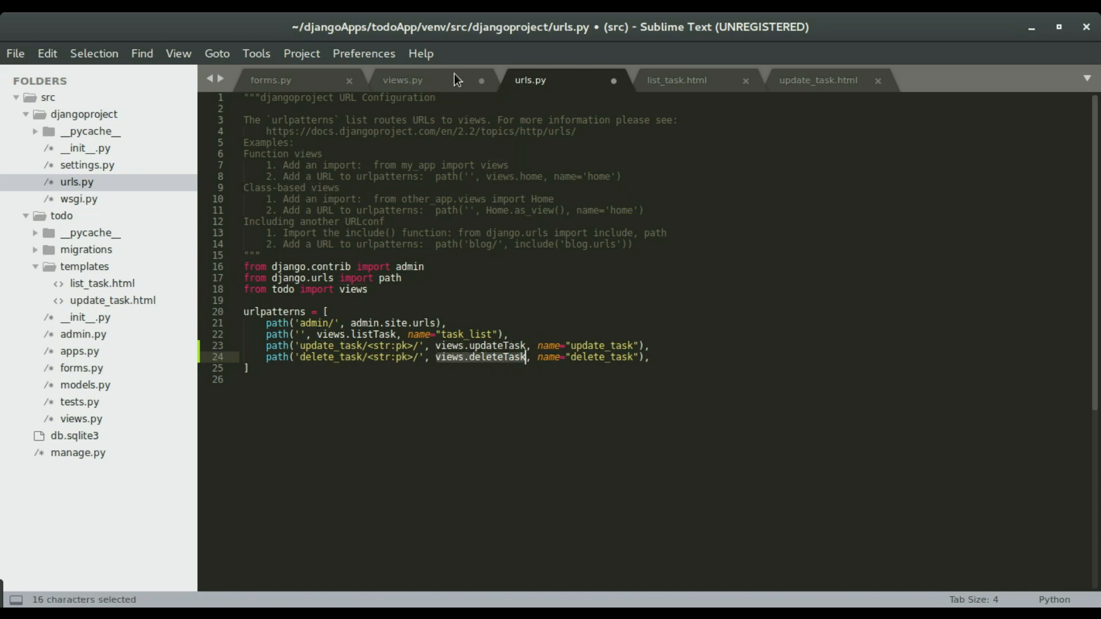
{"action": "left_click", "coordinate": [403, 79]}
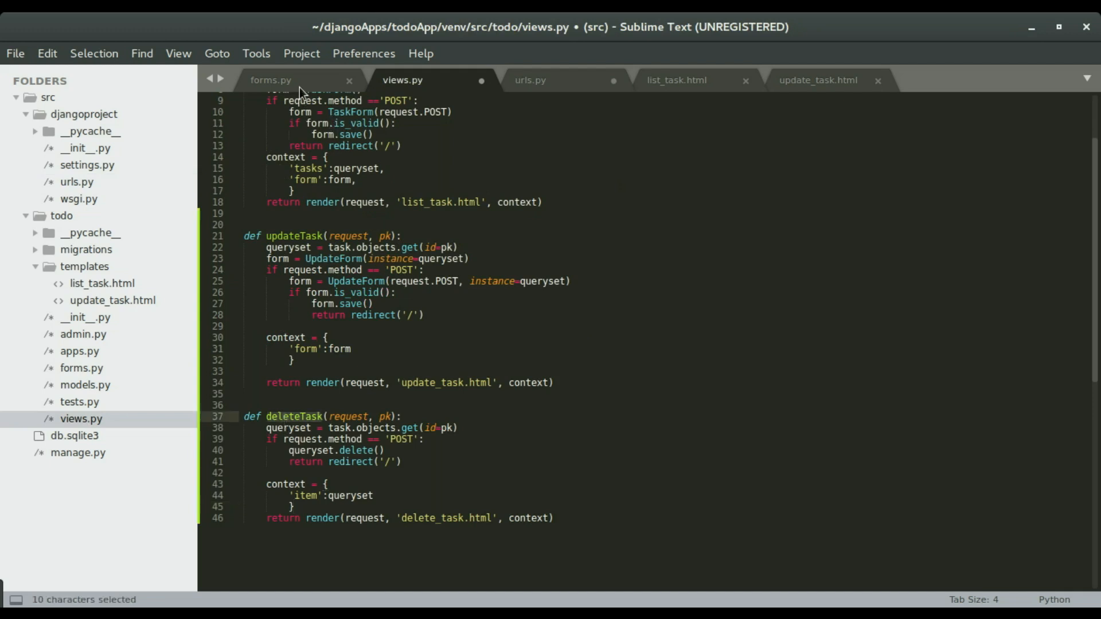
{"action": "left_click", "coordinate": [530, 79]}
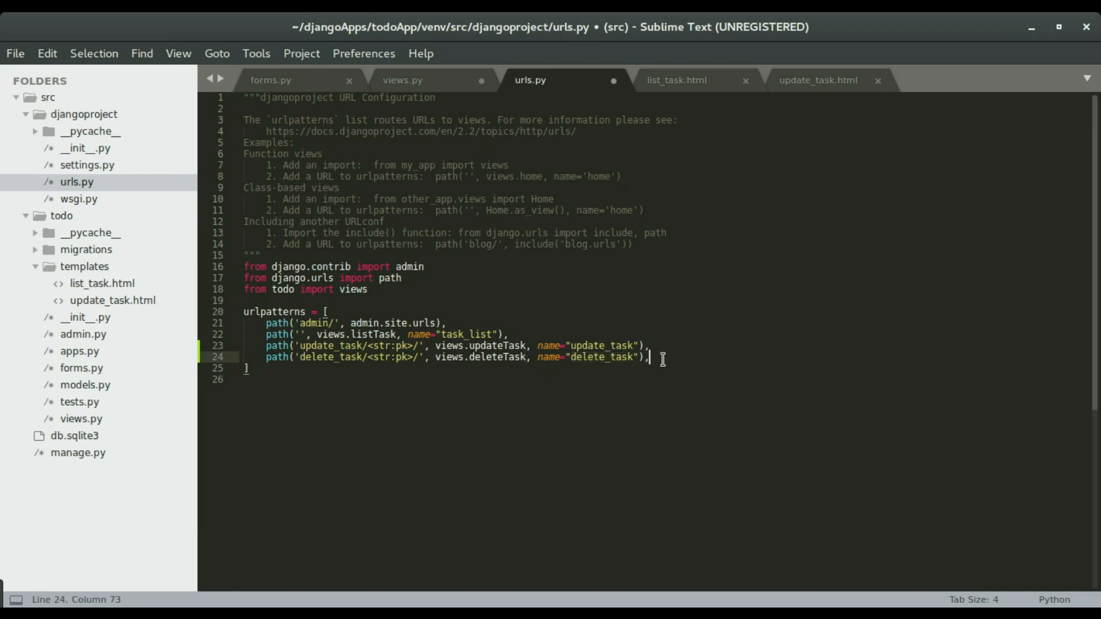
{"action": "key", "text": "ctrl+s"}
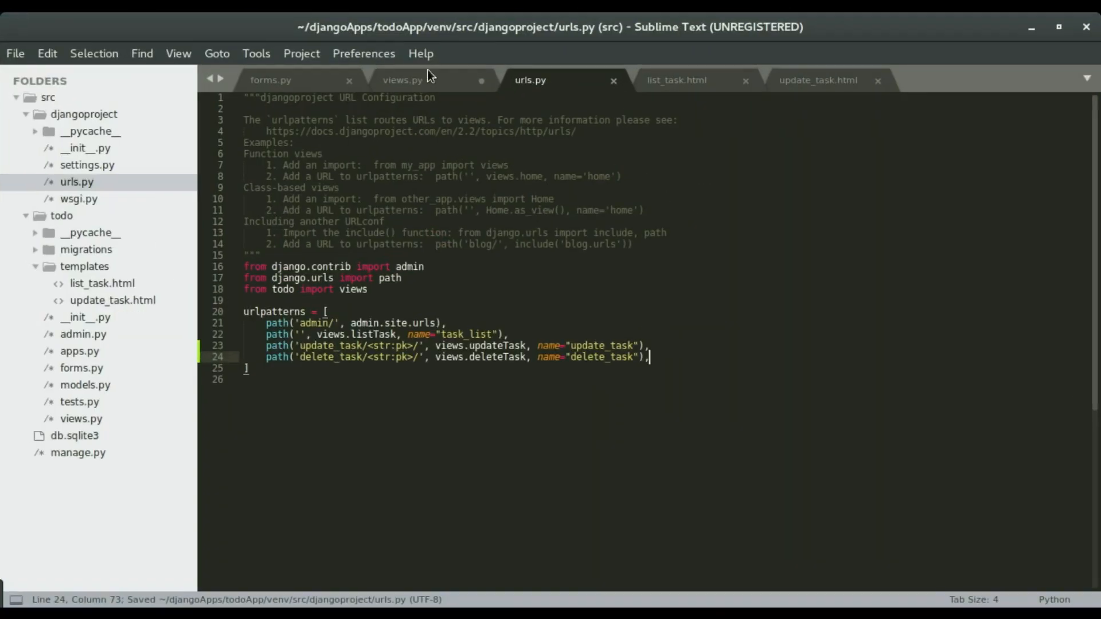
Copy the confirmation template code from the Chrome tutorial and return to Sublime Text.
{"action": "left_click", "coordinate": [402, 79]}
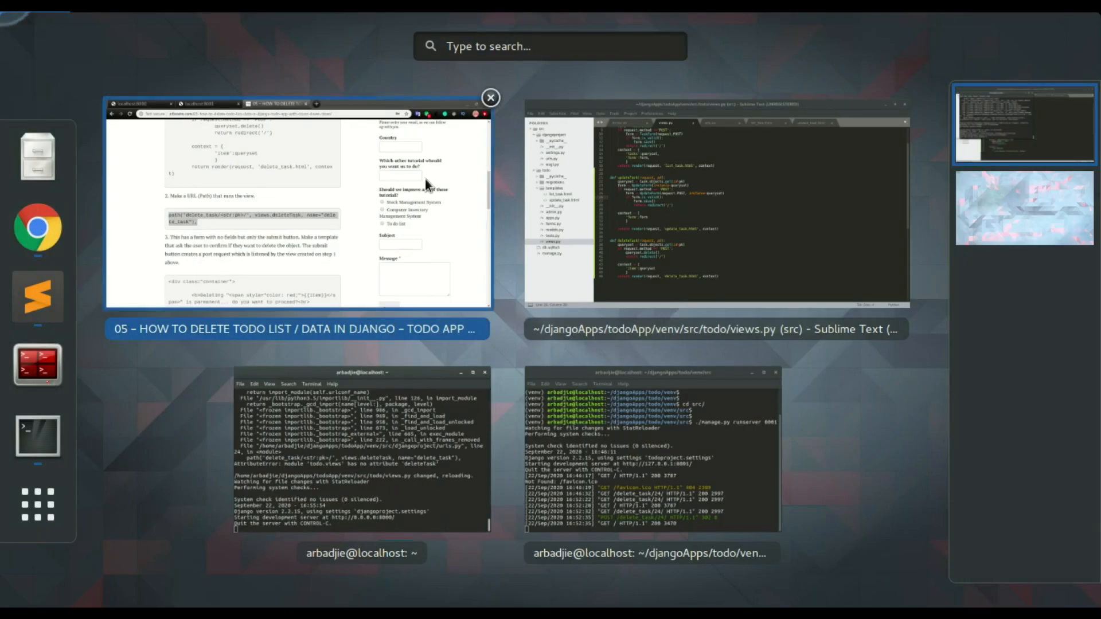
{"action": "left_click", "coordinate": [714, 204]}
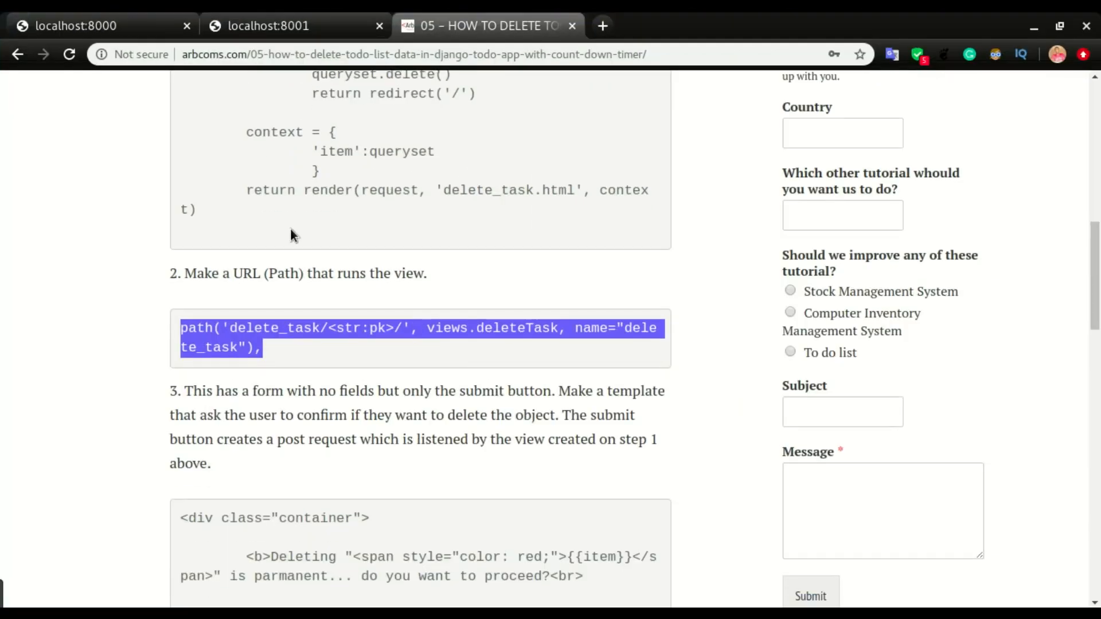
{"action": "scroll", "scroll_direction": "down", "scroll_amount": 3}
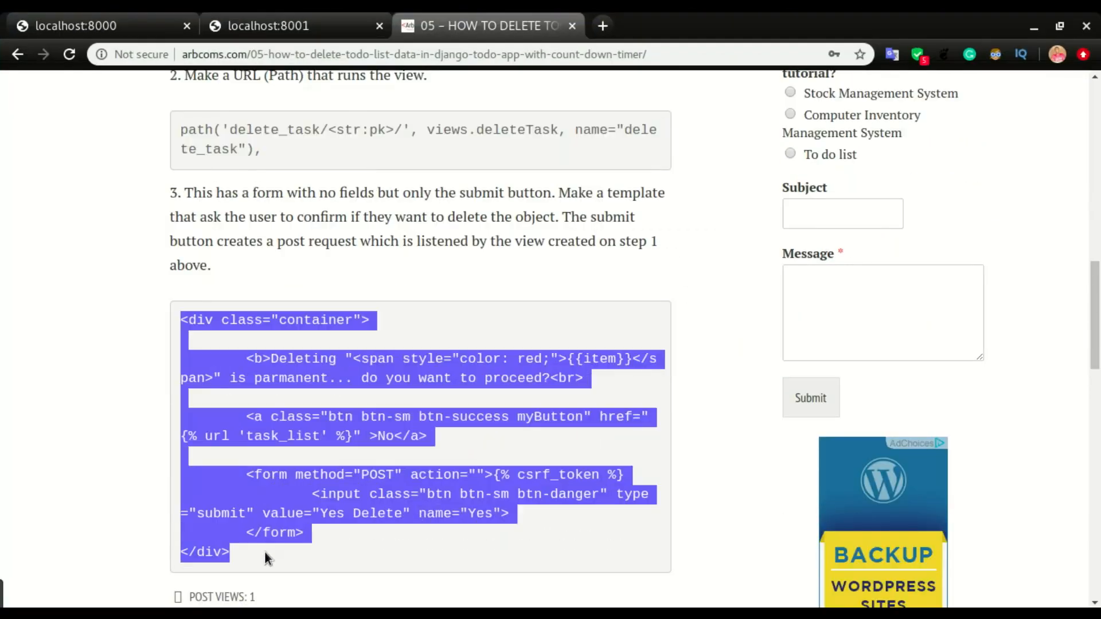
{"action": "key", "text": "Super"}
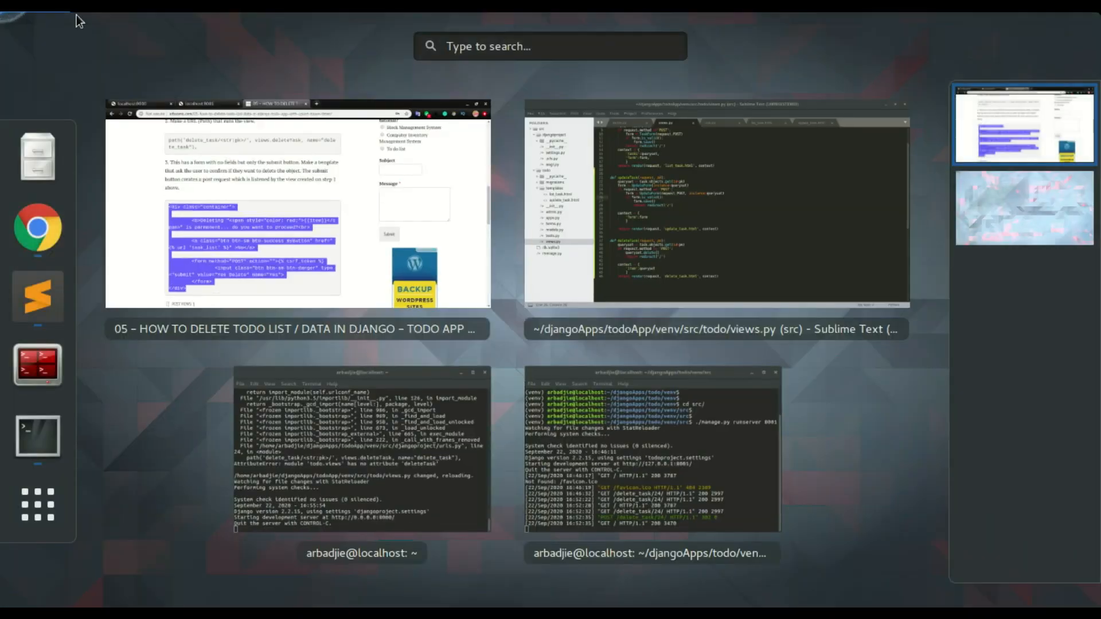
{"action": "left_click", "coordinate": [710, 210]}
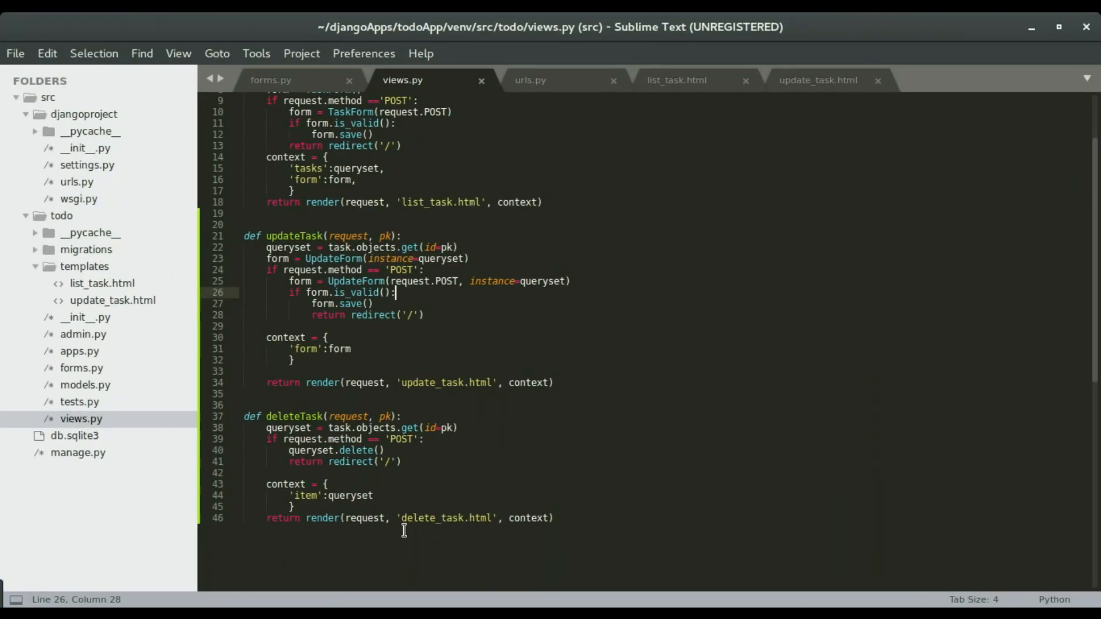
{"action": "mouse_move", "coordinate": [522, 479]}
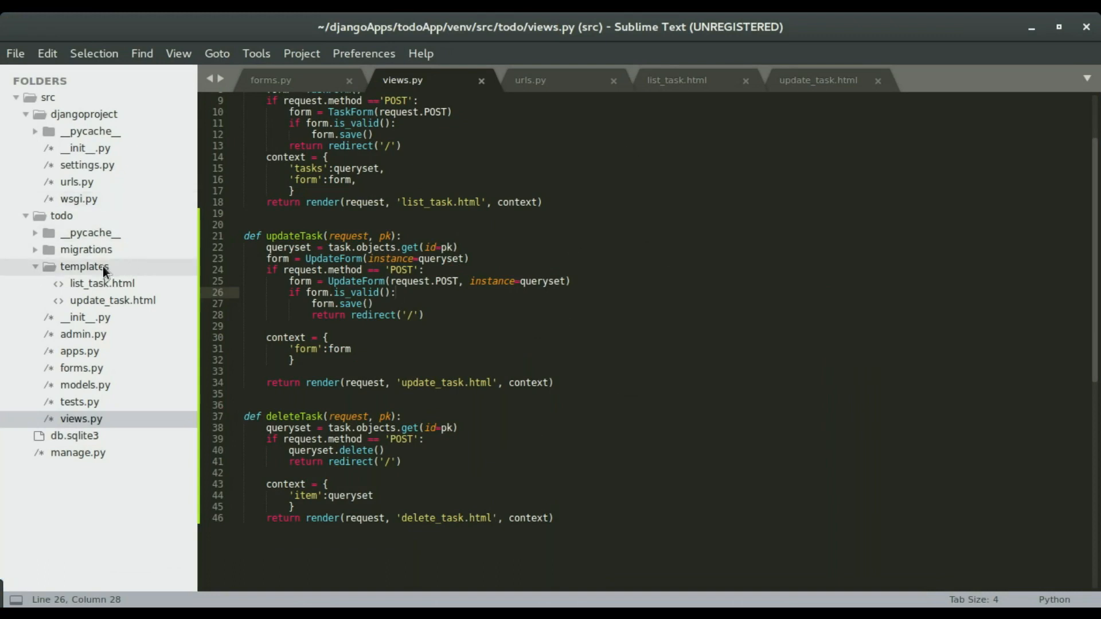
Create delete_task.html in todo/templates with the pasted confirmation form and save it.
{"action": "right_click", "coordinate": [83, 266]}
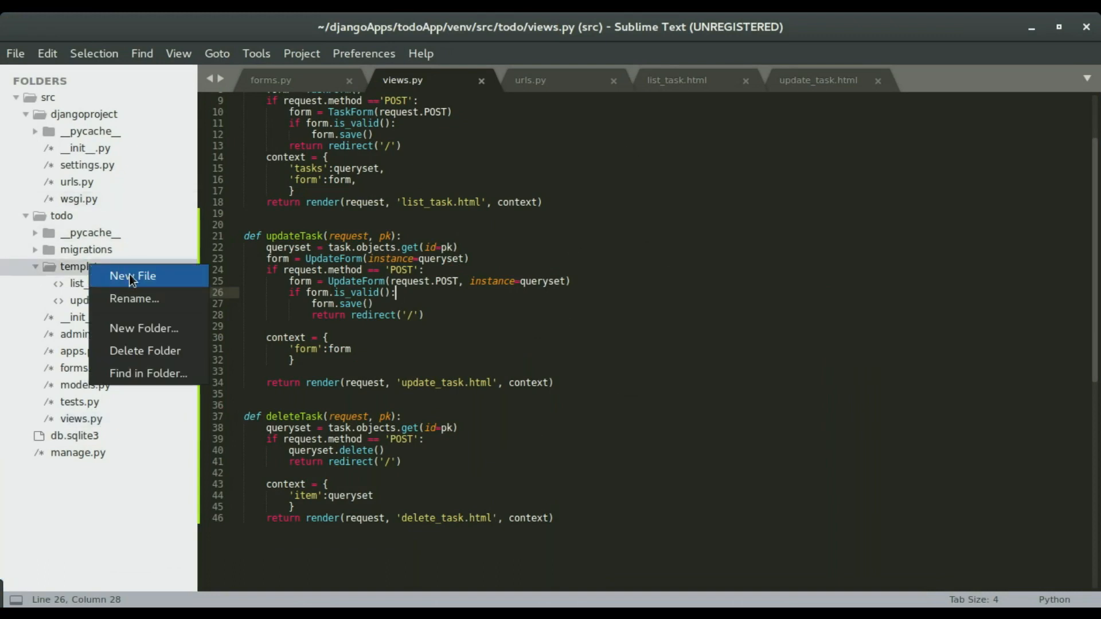
{"action": "left_click", "coordinate": [132, 276]}
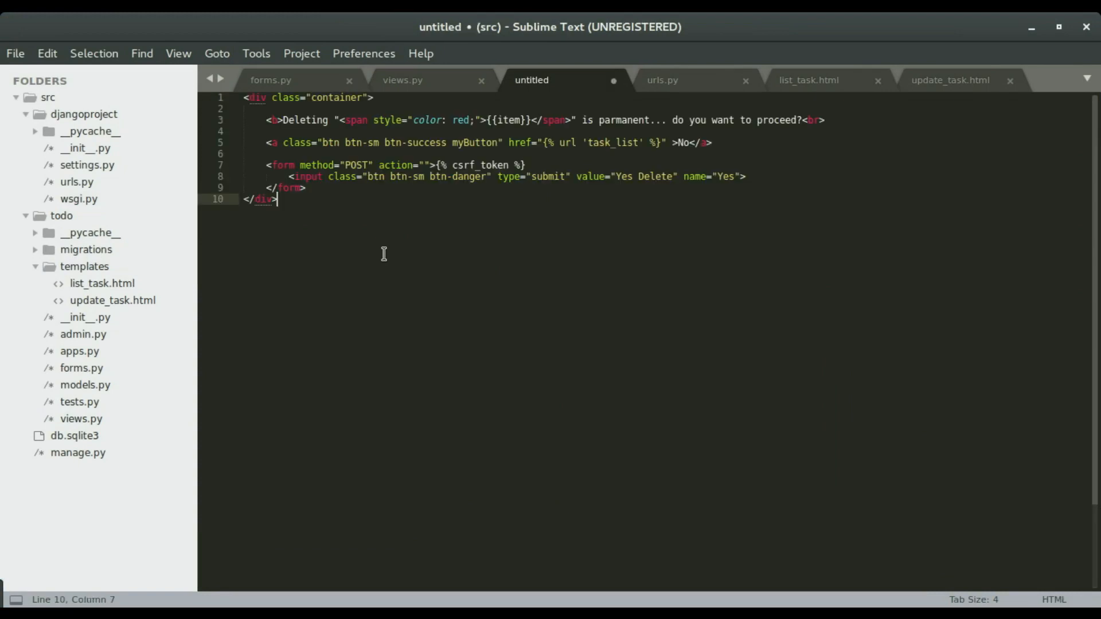
{"action": "key", "text": "ctrl+shift+s"}
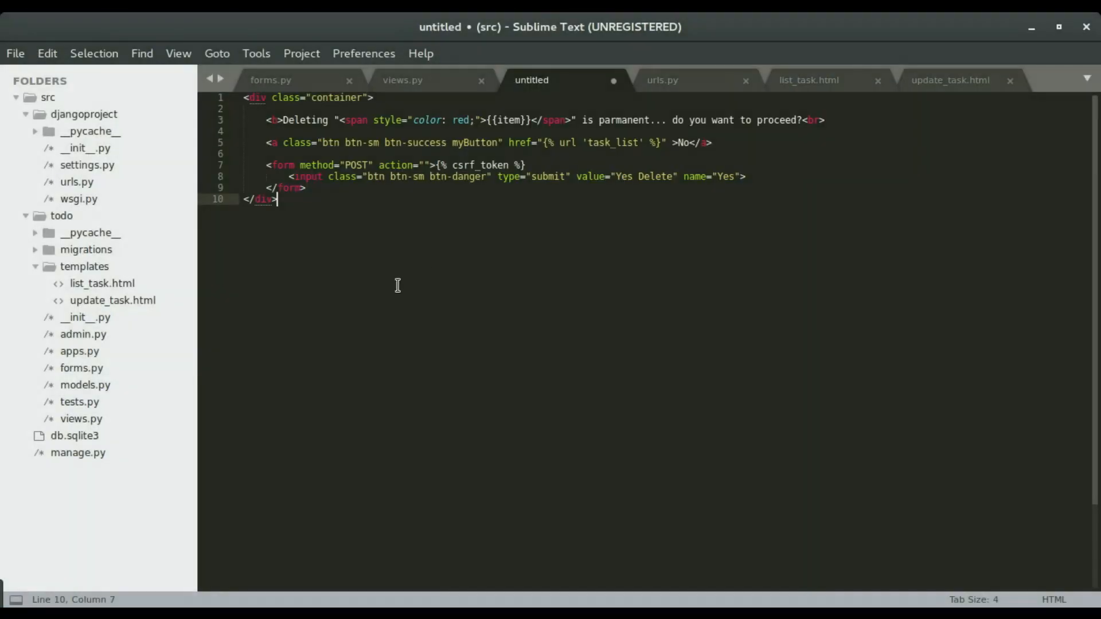
{"action": "left_click", "coordinate": [403, 79]}
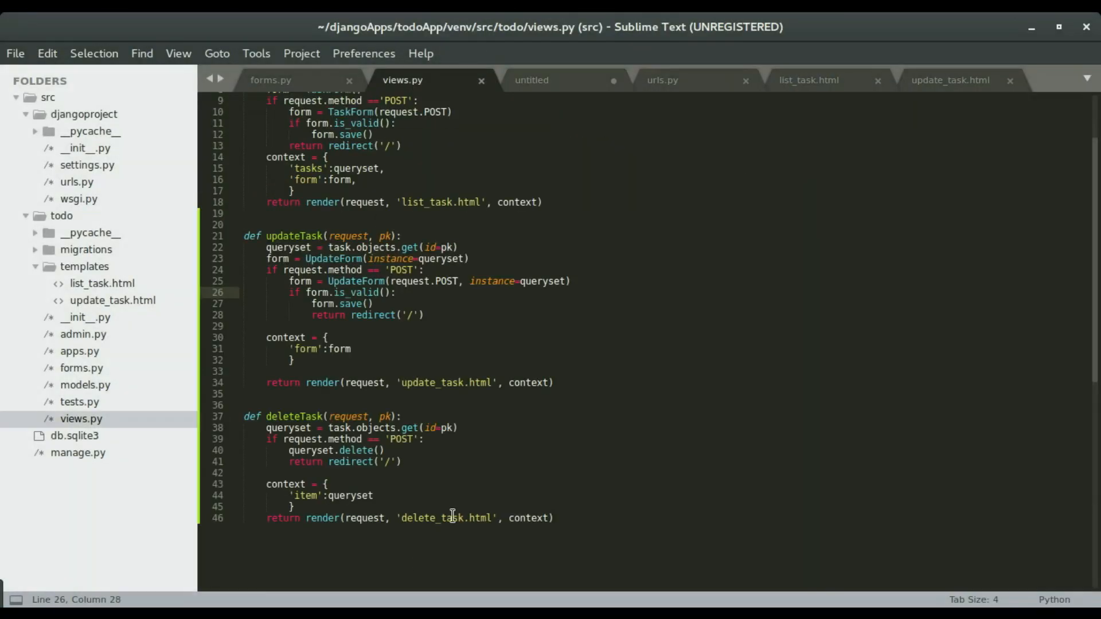
{"action": "left_click", "coordinate": [532, 80]}
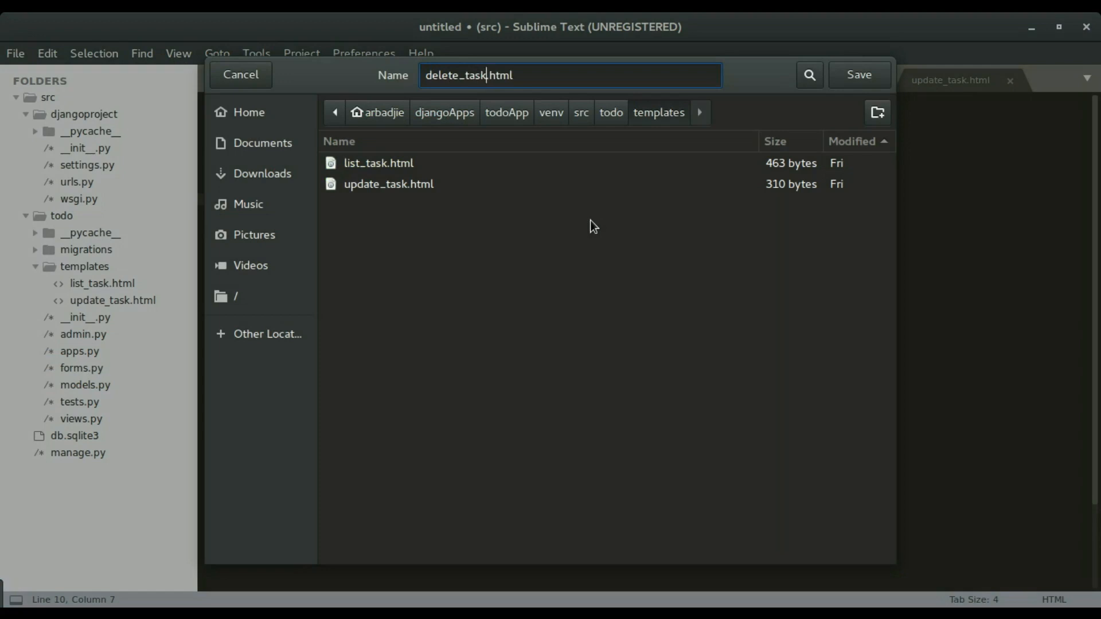
{"action": "left_click", "coordinate": [857, 75]}
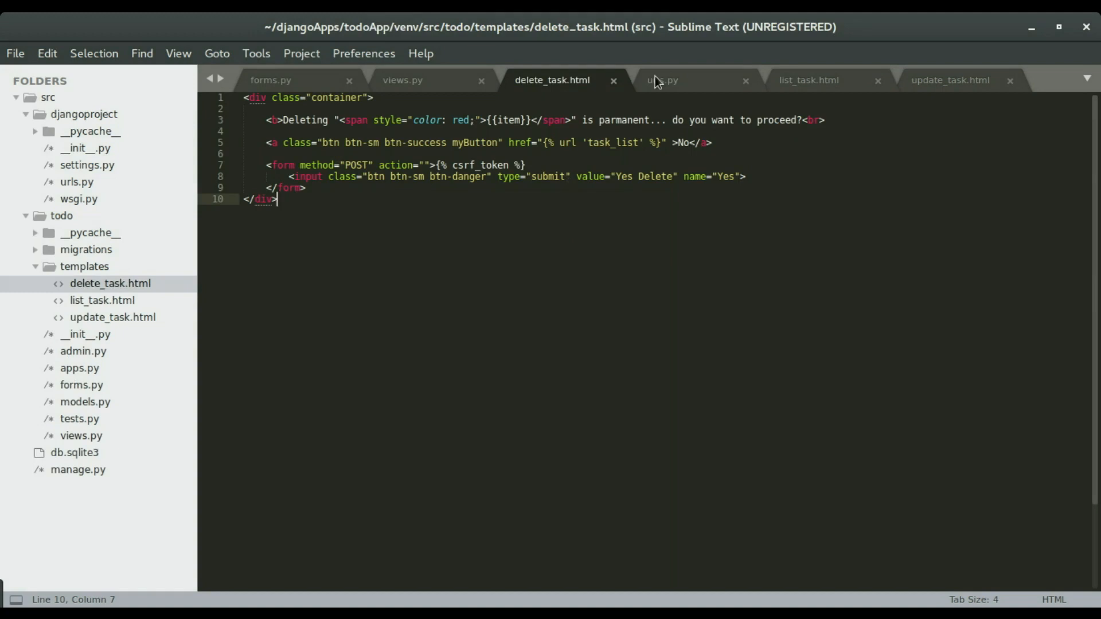
{"action": "mouse_move", "coordinate": [710, 91]}
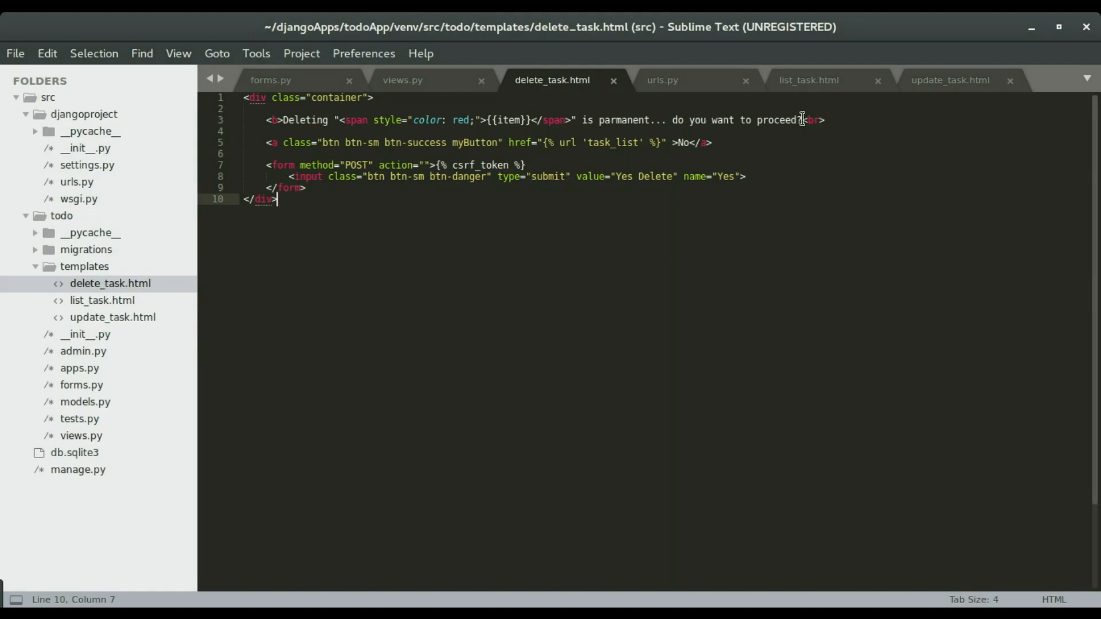
Begin a Delete anchor with a {% url %} tag after the task span in list_task.html.
{"action": "left_click", "coordinate": [808, 79]}
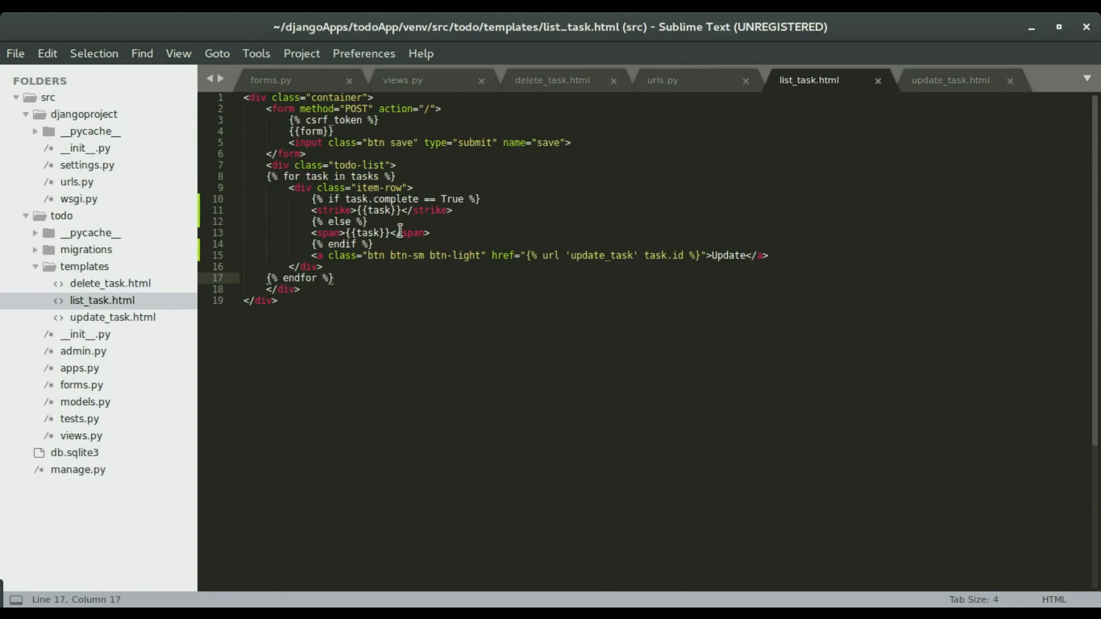
{"action": "left_click", "coordinate": [367, 222]}
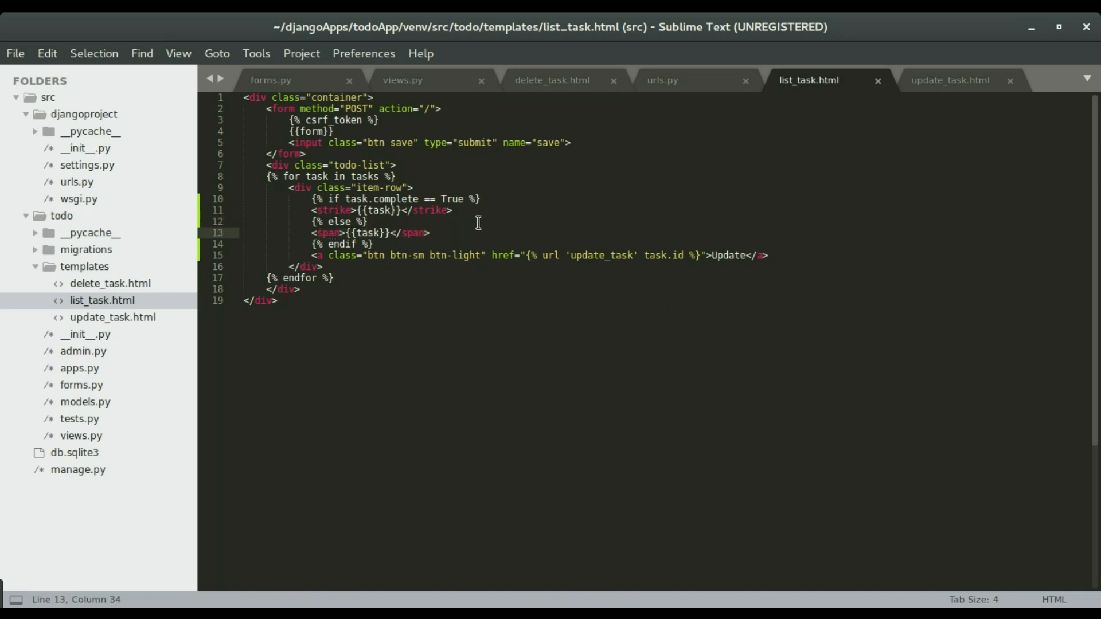
{"action": "type", "text": "<a href=\"\">"}
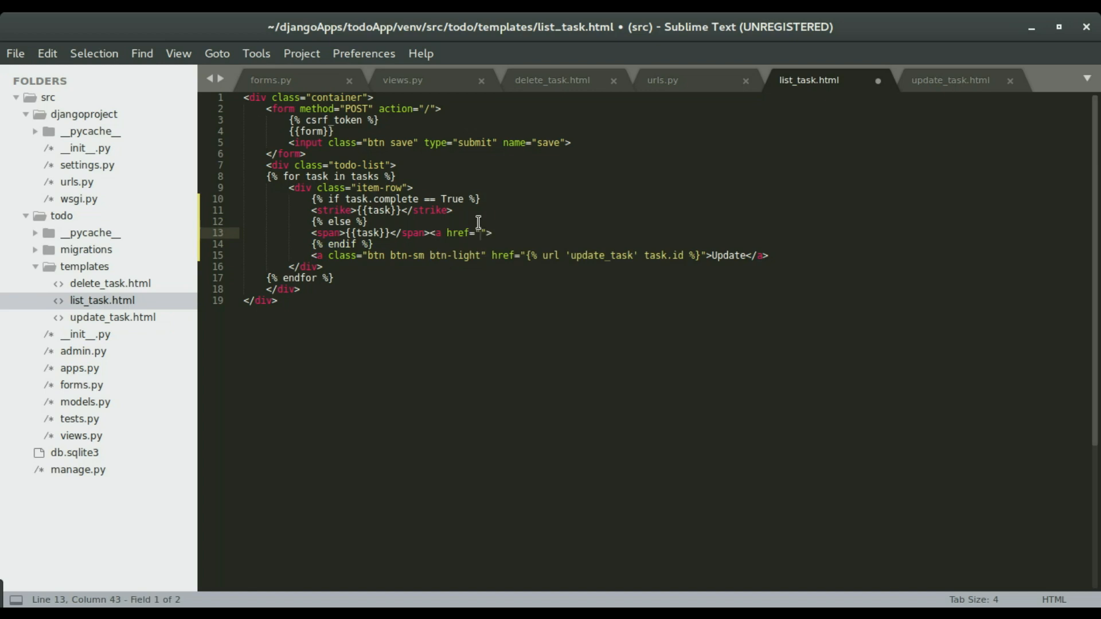
{"action": "type", "text": "{%%"}
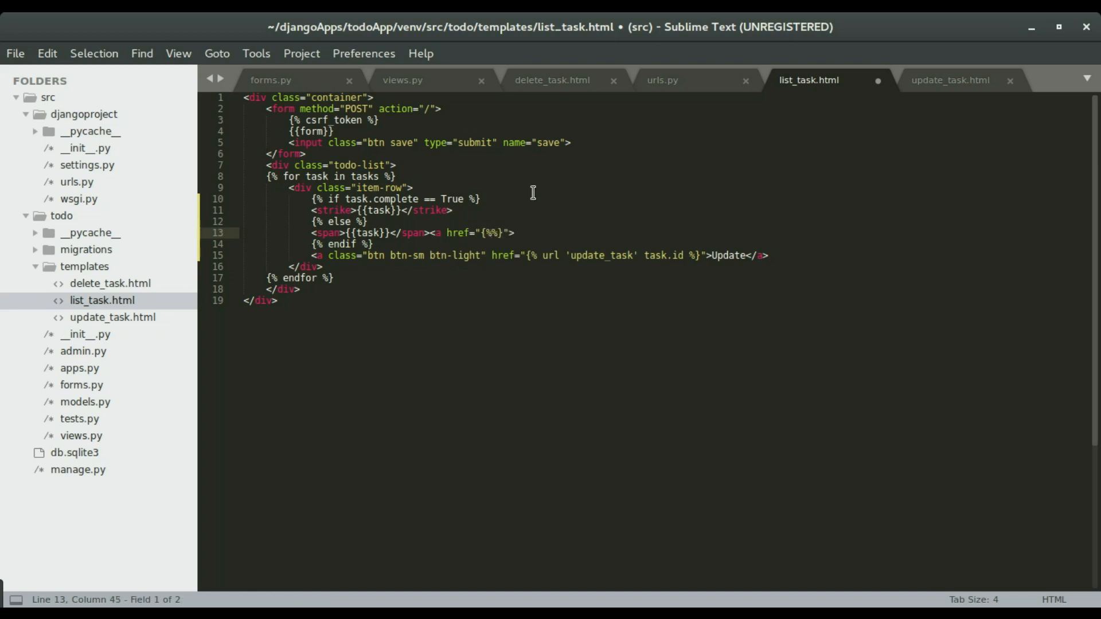
{"action": "type", "text": "url"}
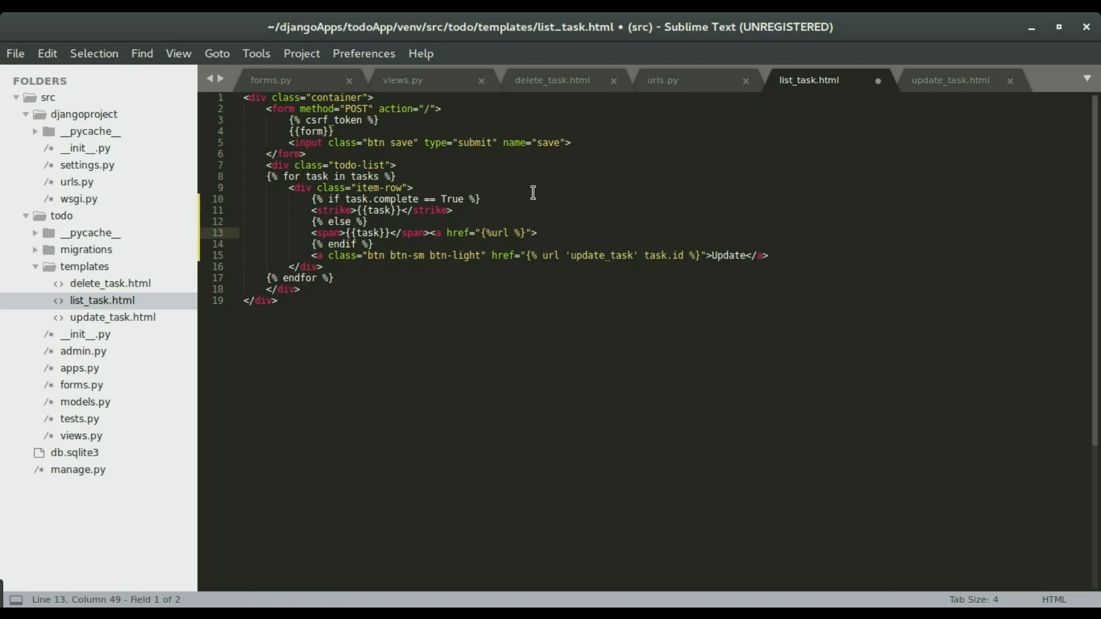
{"action": "type", "text": "''"}
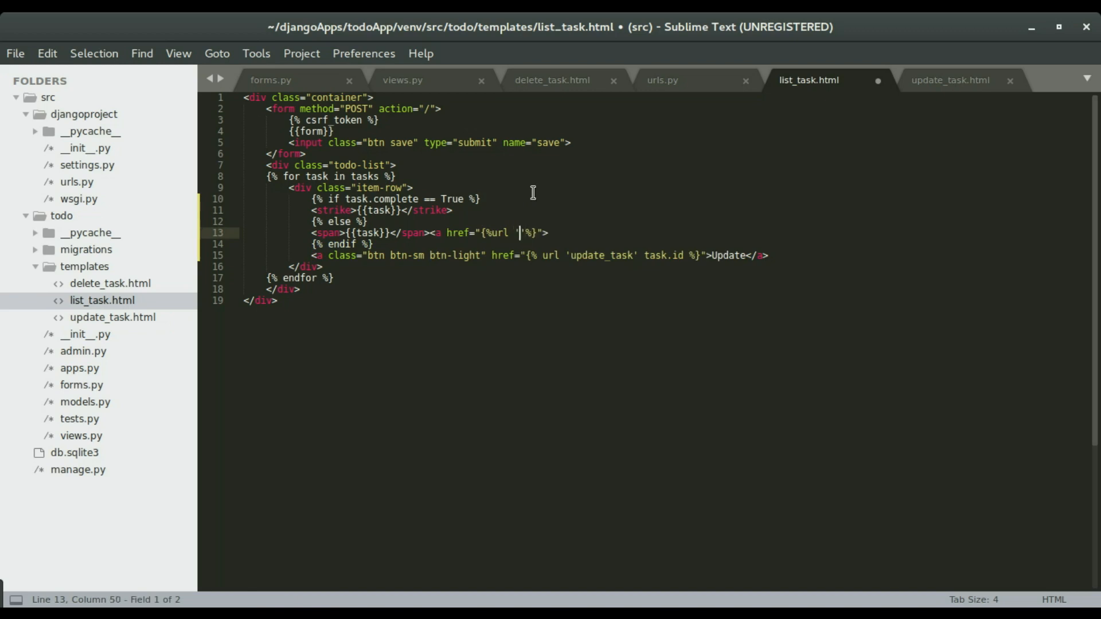
Fill in the 'delete_task' route name and task.id, finish the Delete link, and save.
{"action": "left_click", "coordinate": [661, 79]}
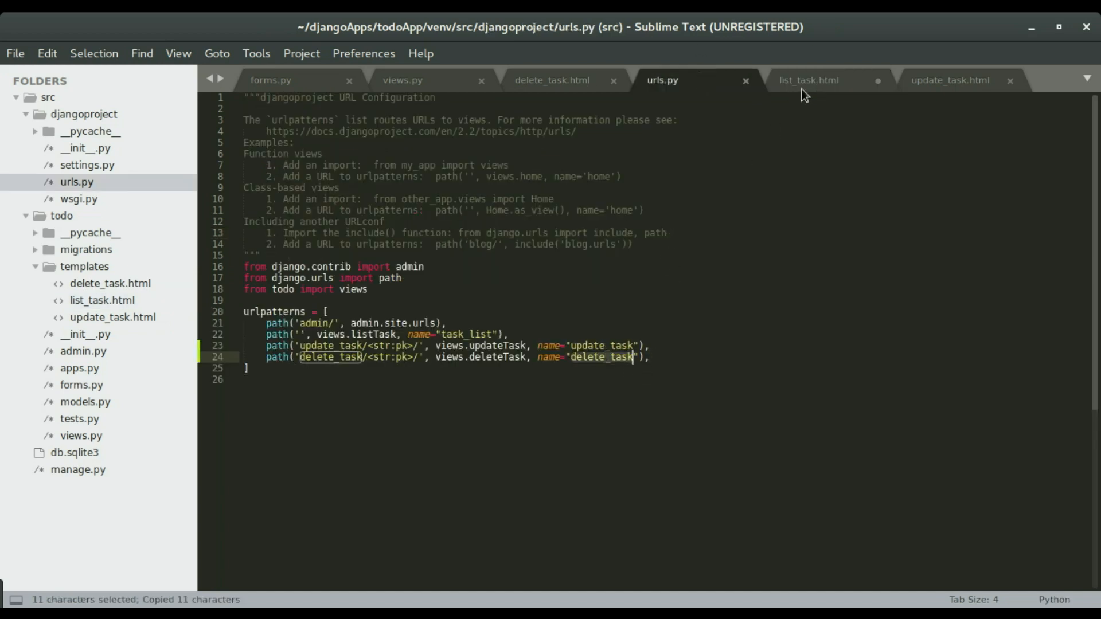
{"action": "left_click", "coordinate": [808, 79]}
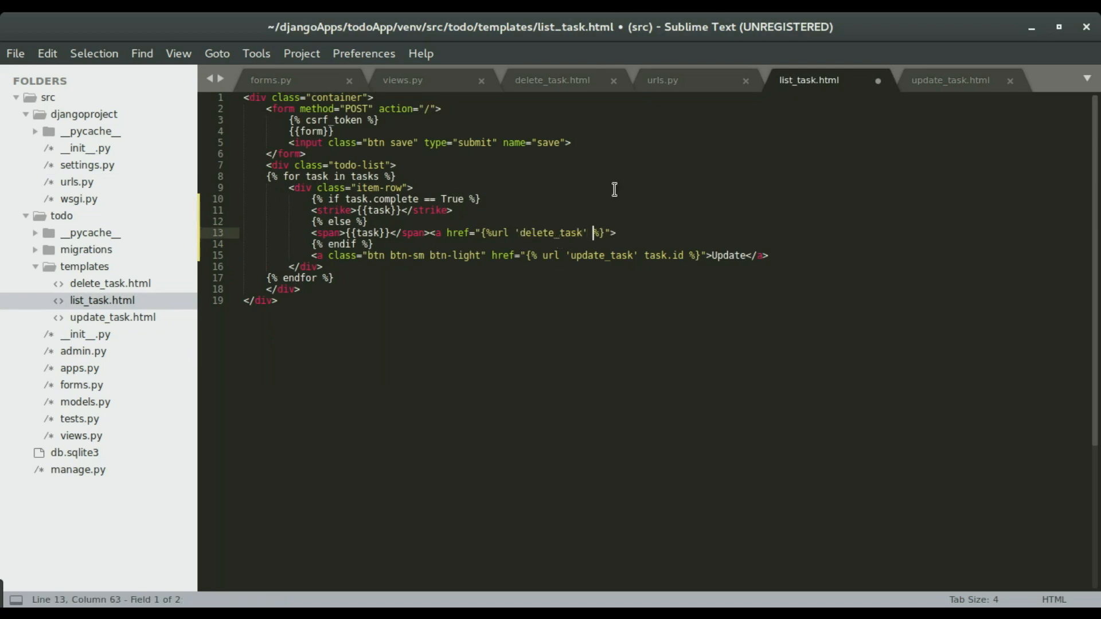
{"action": "type", "text": "task.id"}
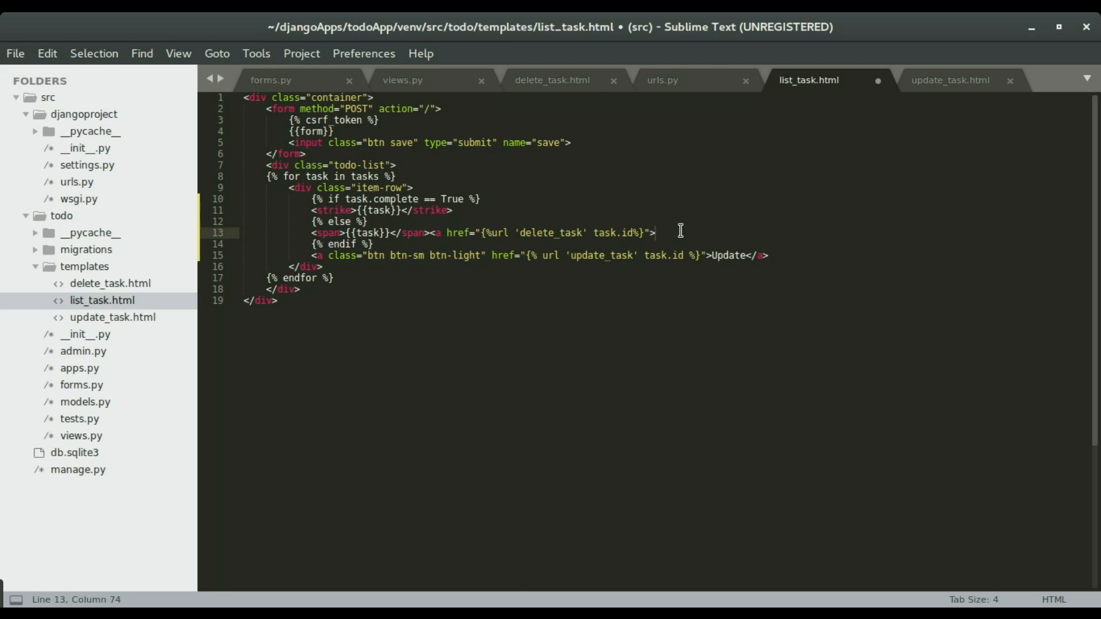
{"action": "type", "text": "De"}
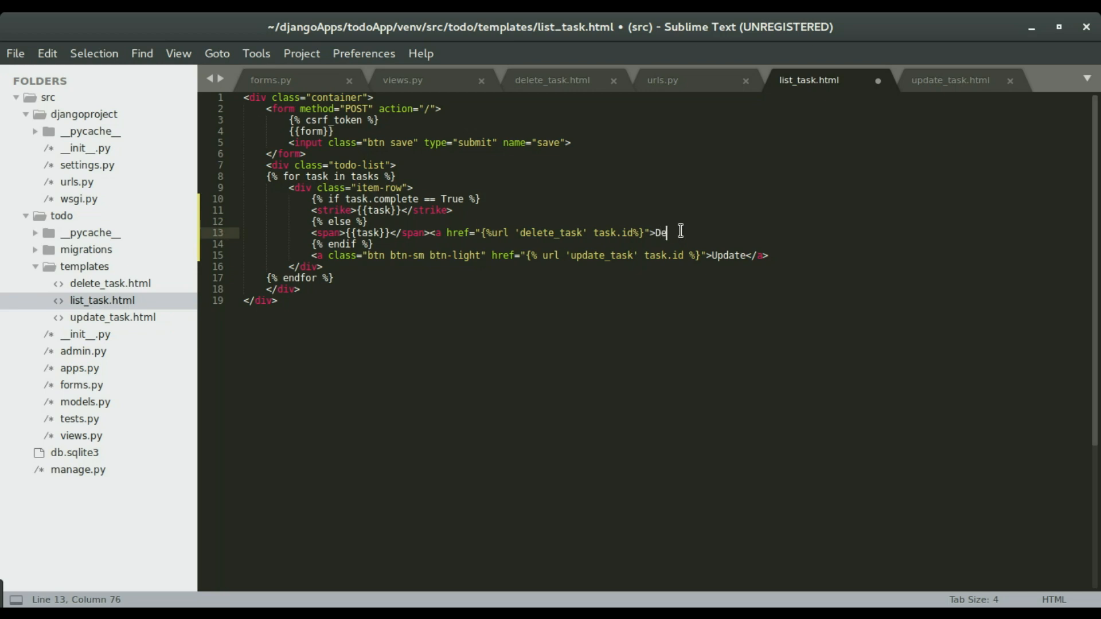
{"action": "type", "text": "lete"}
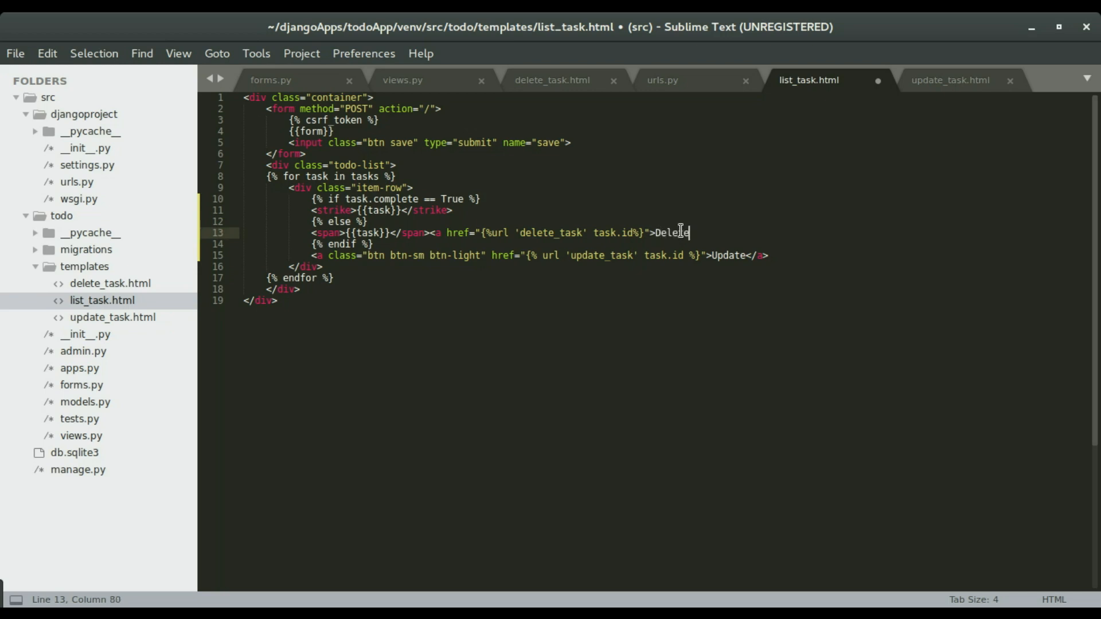
{"action": "type", "text": "</a>"}
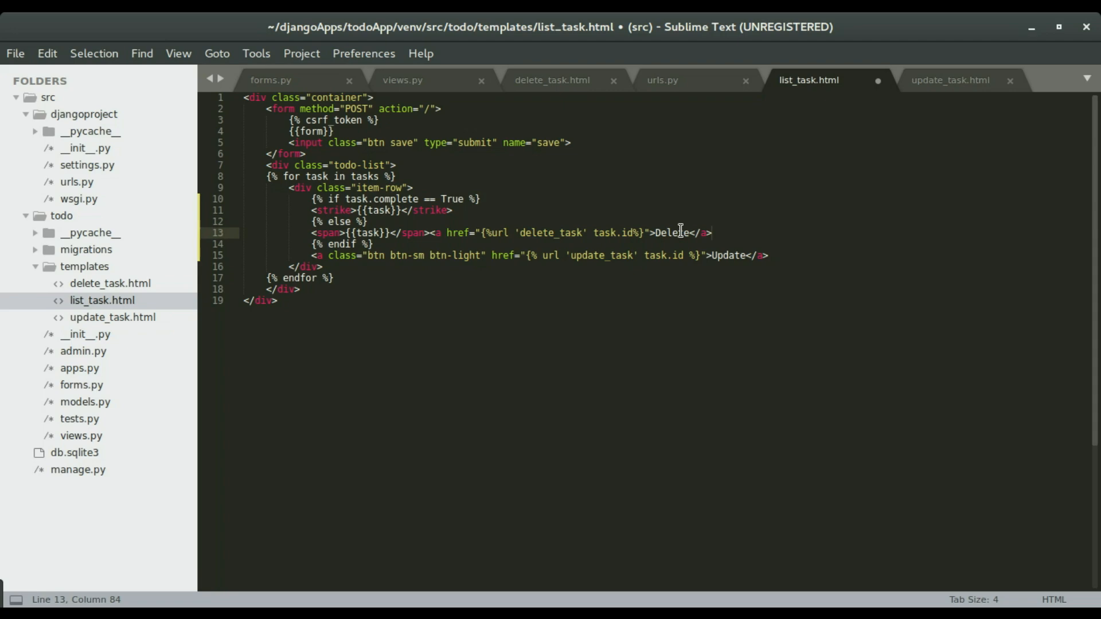
{"action": "key", "text": "Super"}
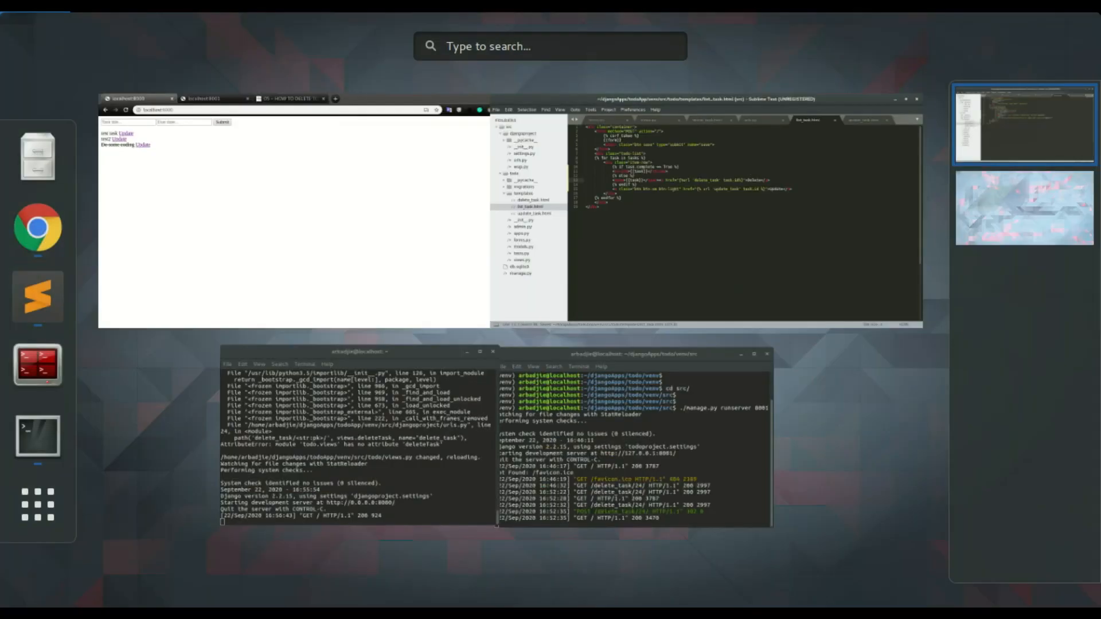
Cut the Delete link from line 13 and paste it after the Update link.
{"action": "left_click", "coordinate": [291, 210]}
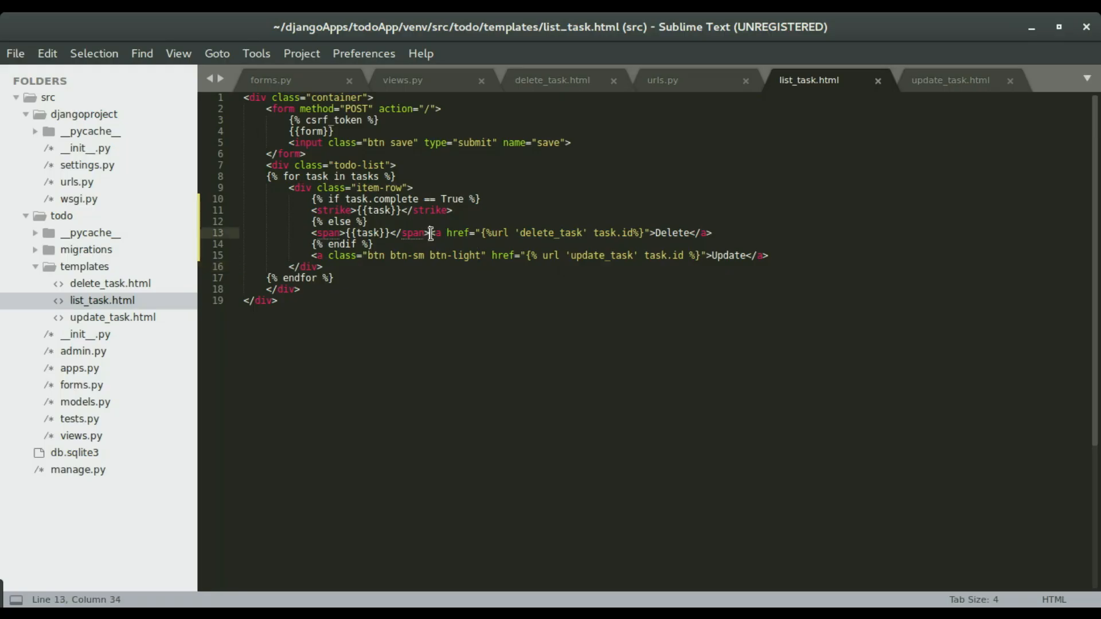
{"action": "key", "text": "ctrl+x"}
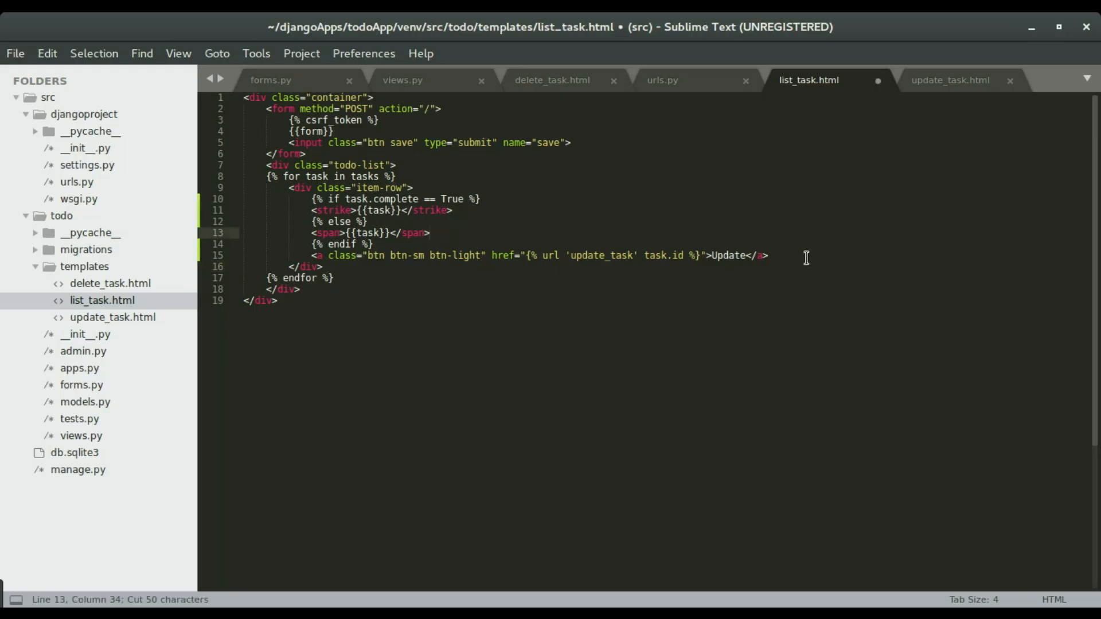
{"action": "key", "text": "enter"}
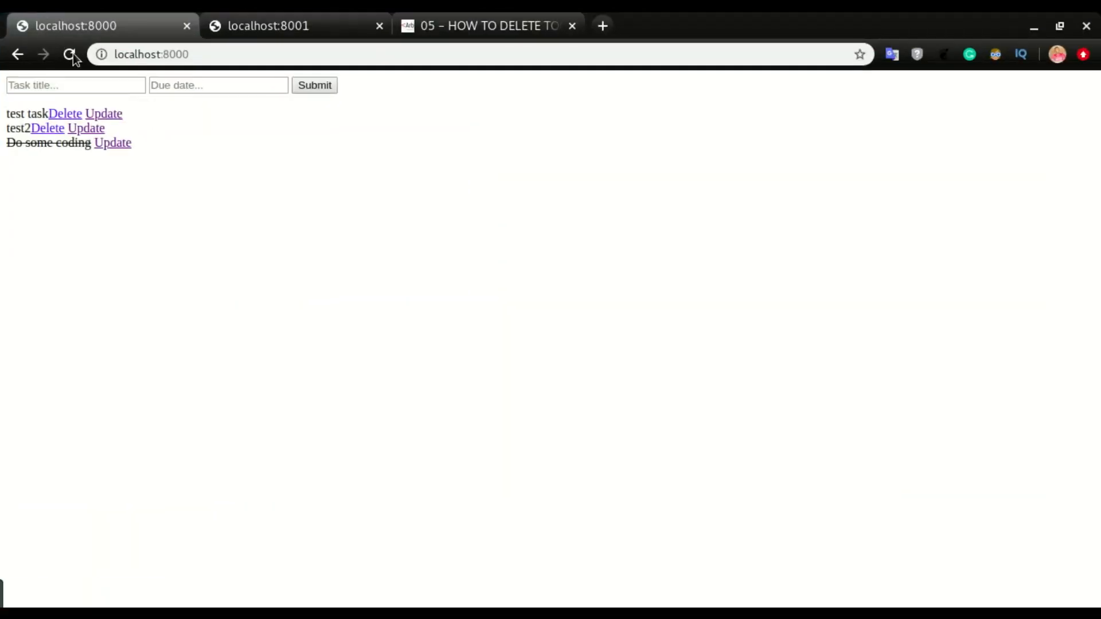
Delete test task and test2 in Chrome, declining once before confirming the deletions.
{"action": "left_click", "coordinate": [65, 113]}
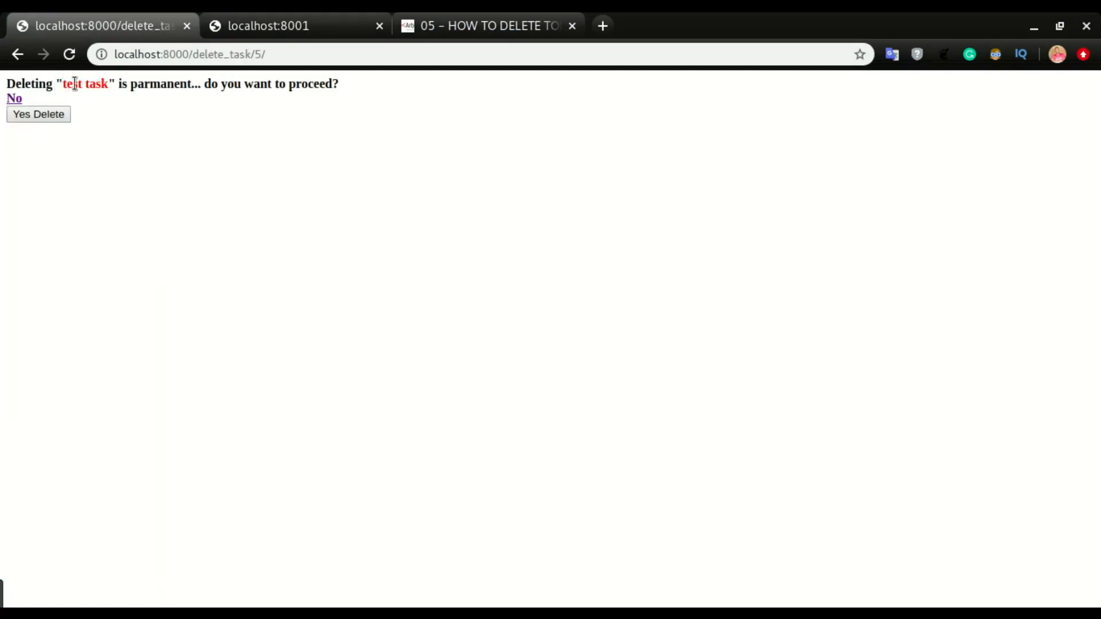
{"action": "mouse_move", "coordinate": [205, 100]}
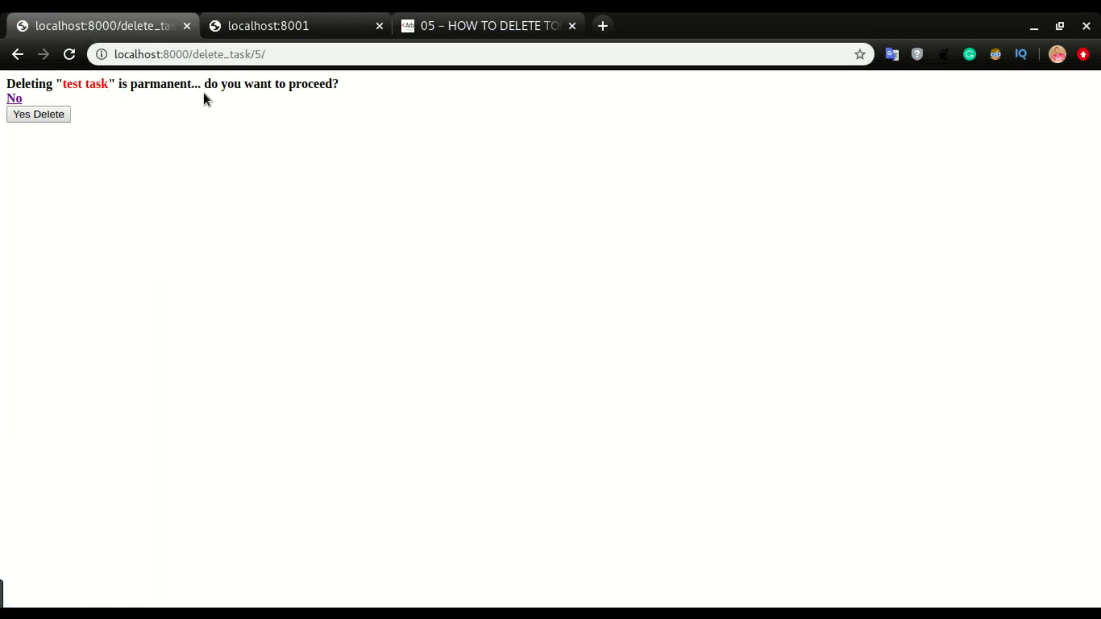
{"action": "mouse_move", "coordinate": [22, 100]}
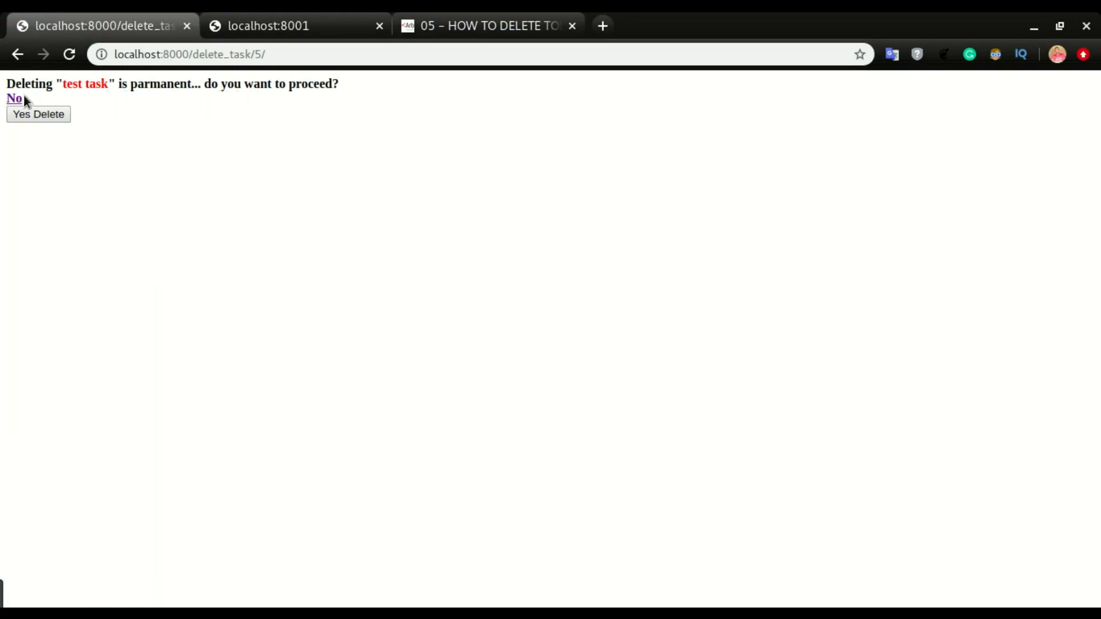
{"action": "left_click", "coordinate": [13, 97]}
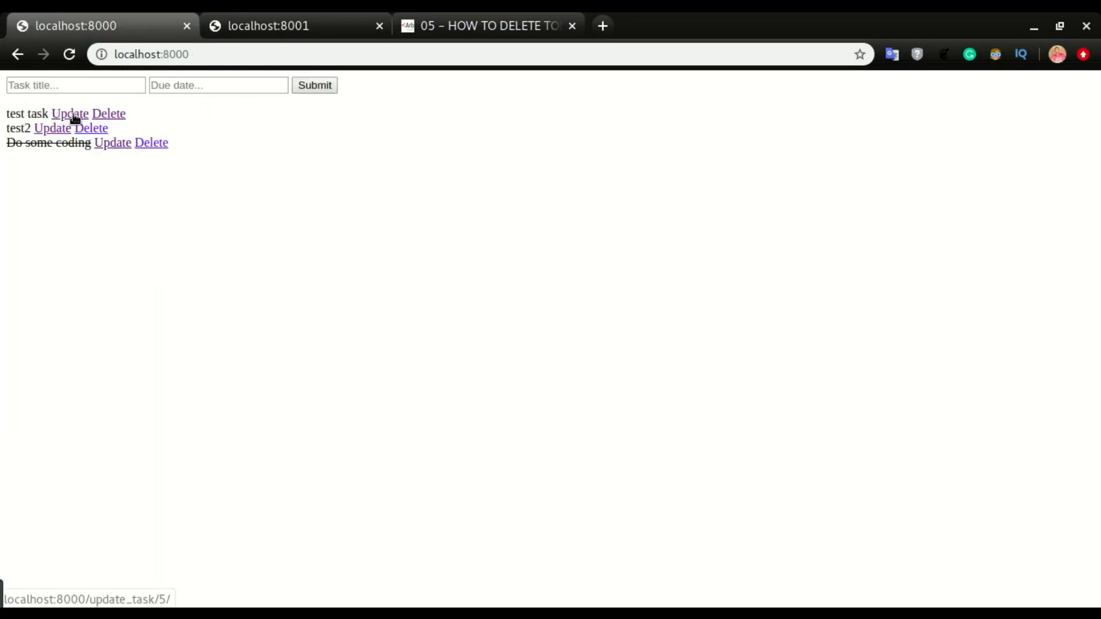
{"action": "left_click", "coordinate": [109, 113]}
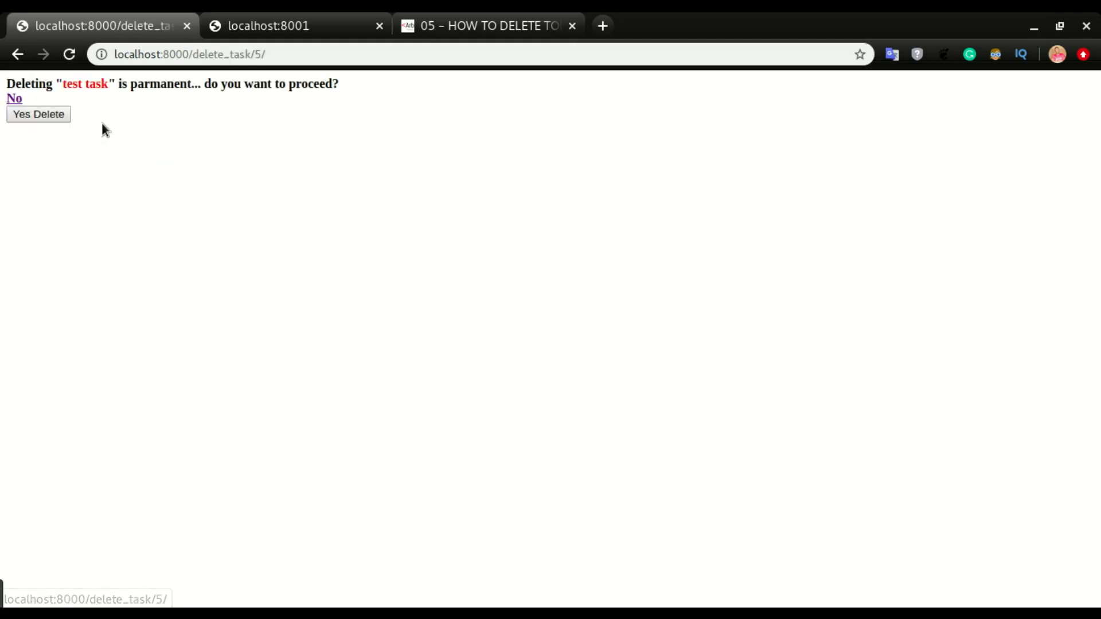
{"action": "left_click", "coordinate": [38, 113]}
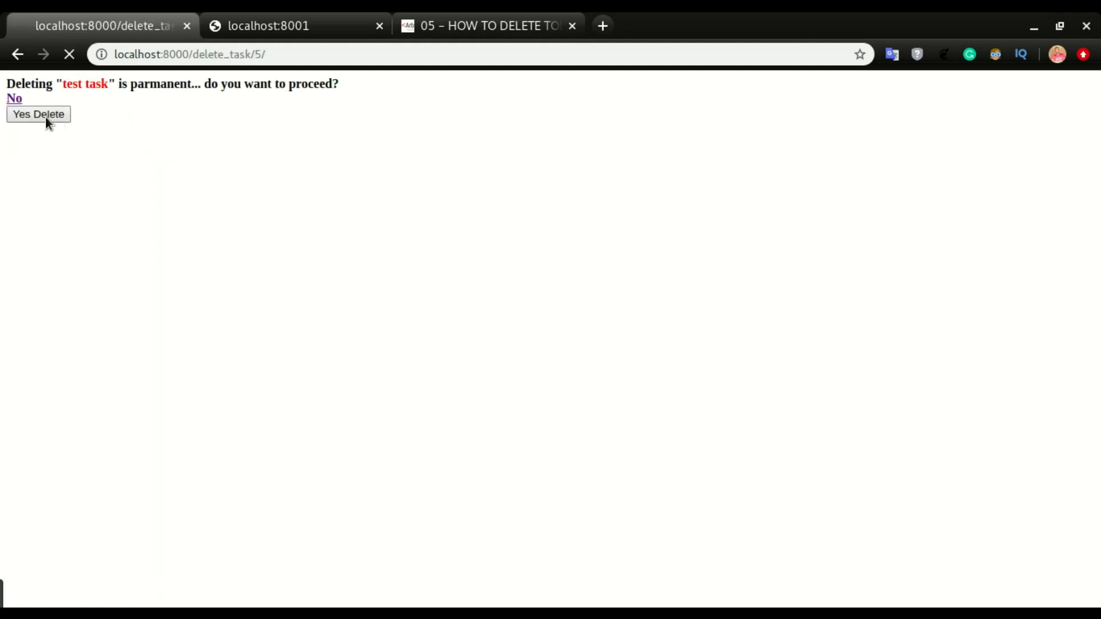
{"action": "left_click", "coordinate": [38, 113]}
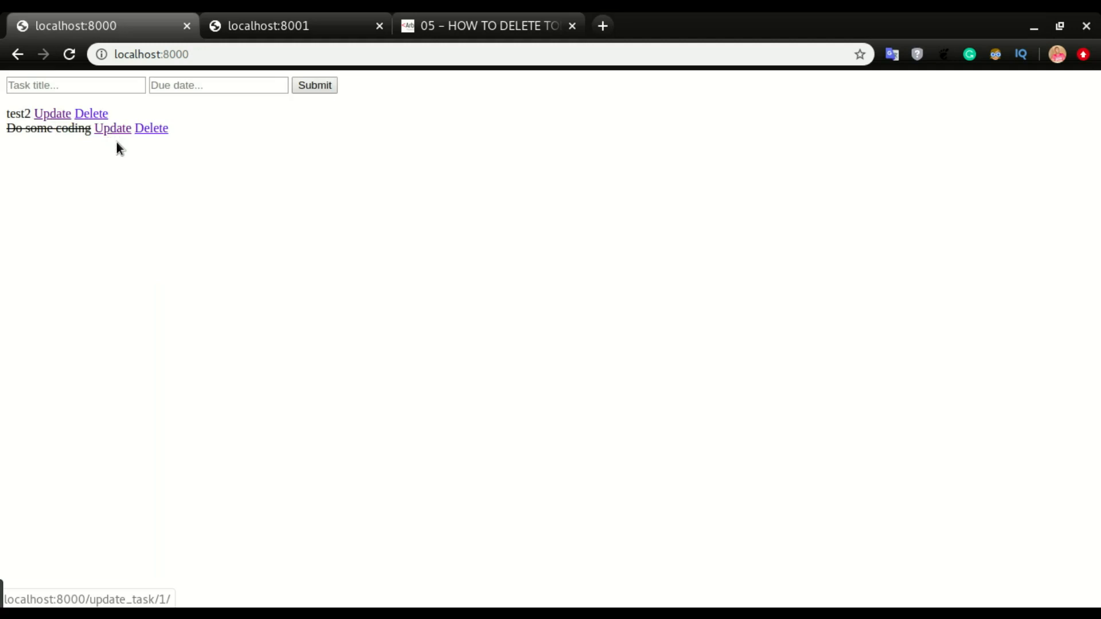
{"action": "mouse_move", "coordinate": [90, 113]}
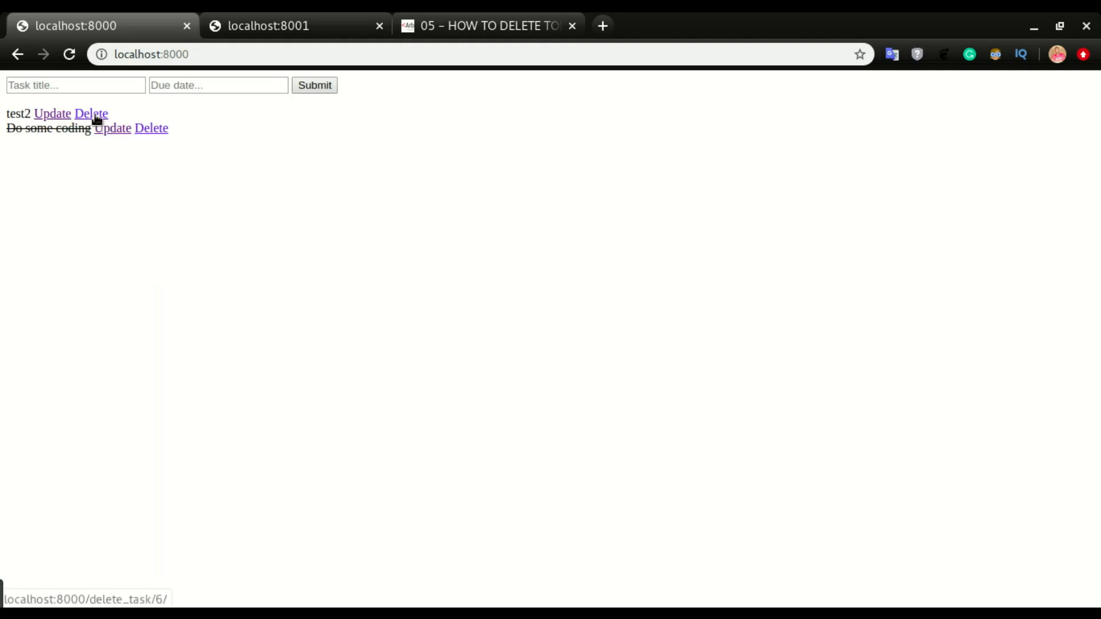
{"action": "left_click", "coordinate": [90, 113]}
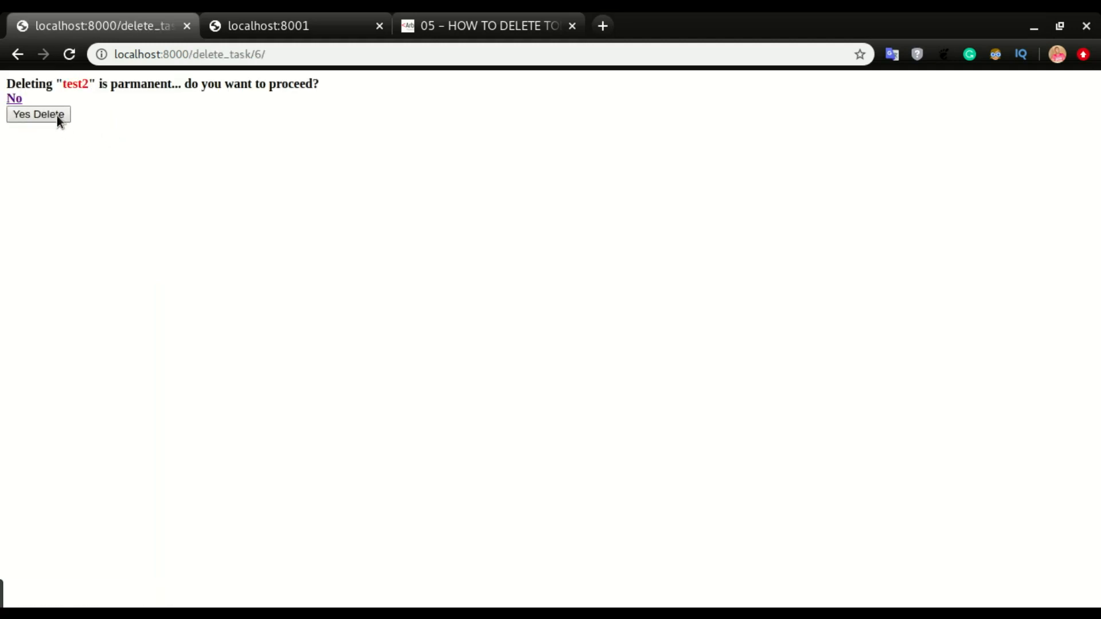
{"action": "left_click", "coordinate": [38, 114]}
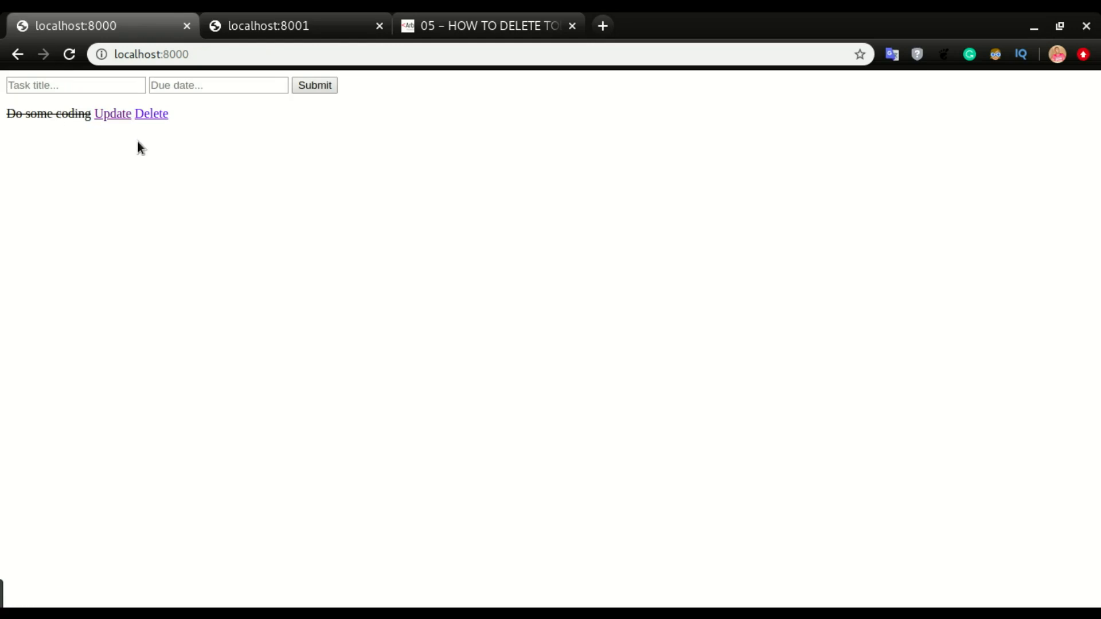